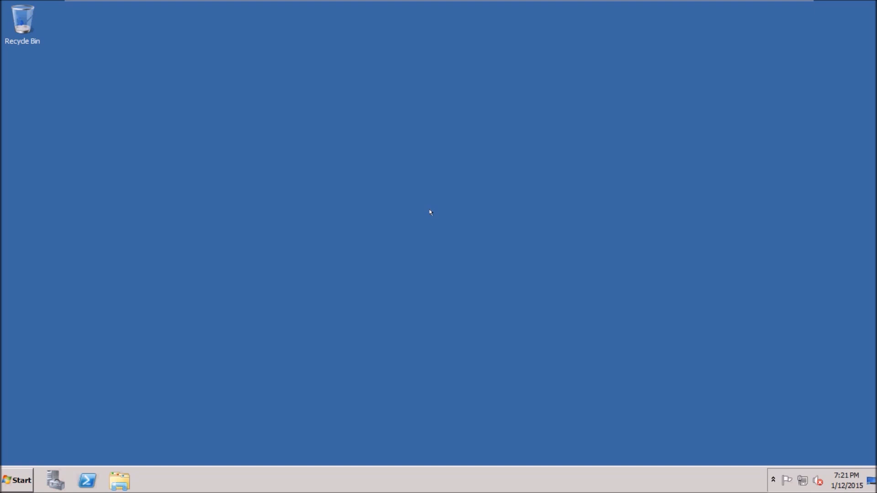
mouse_move(421, 226)
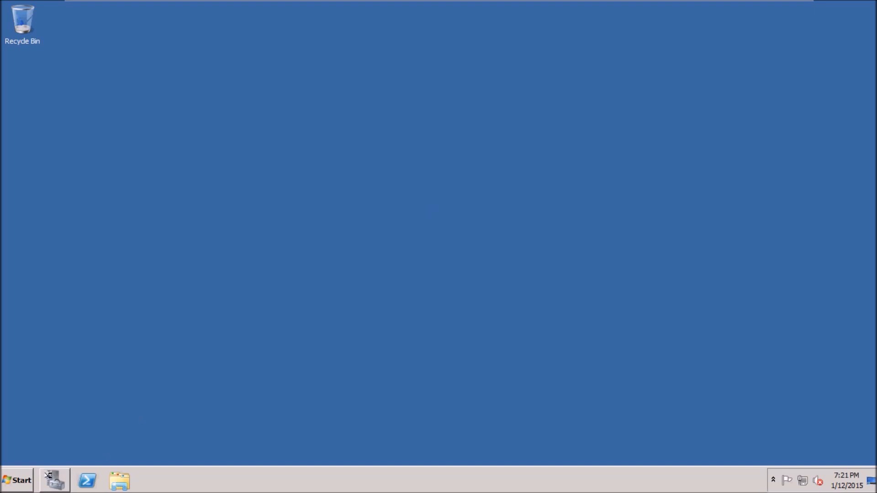
Step: Launch Server Manager and show the Roles overview listing AD DS and DNS Server
left_click(54, 480)
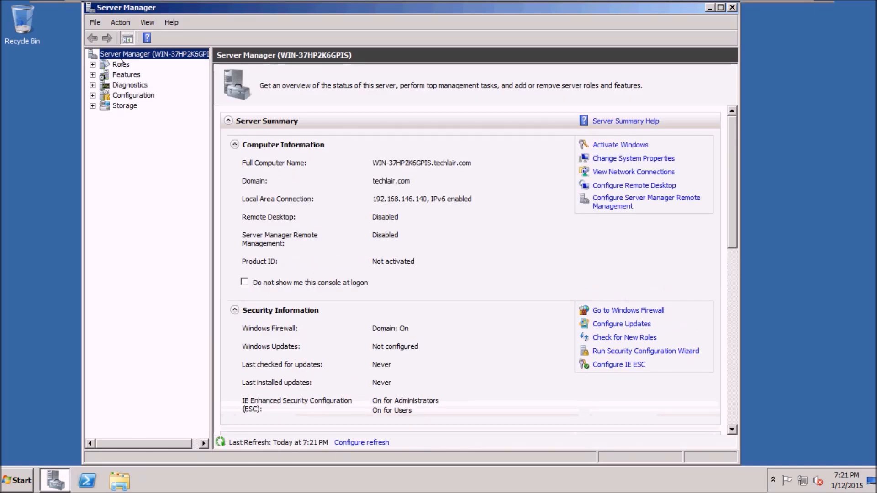
left_click(120, 64)
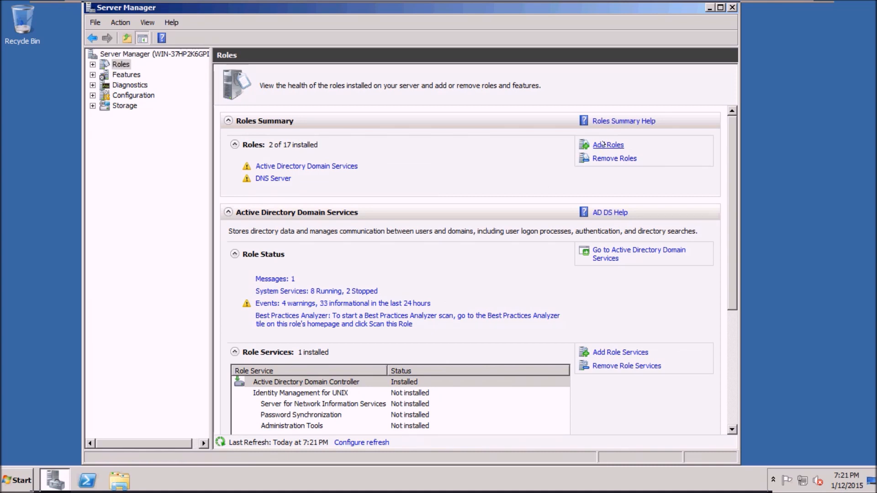
Step: Start the Add Roles Wizard and select the Web Server (IIS) role
left_click(607, 145)
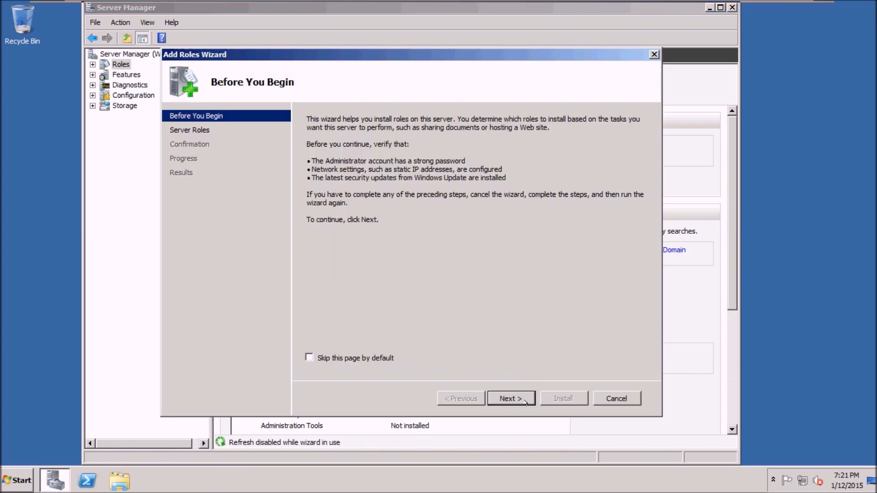
left_click(510, 398)
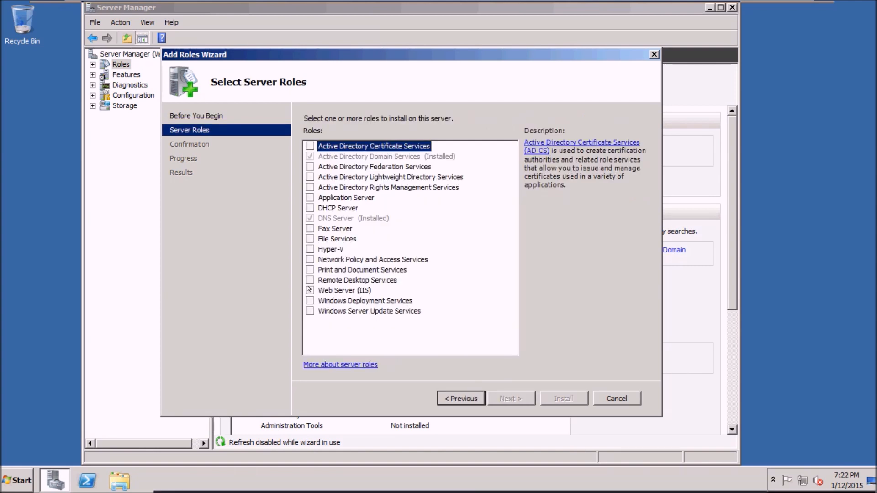
left_click(311, 291)
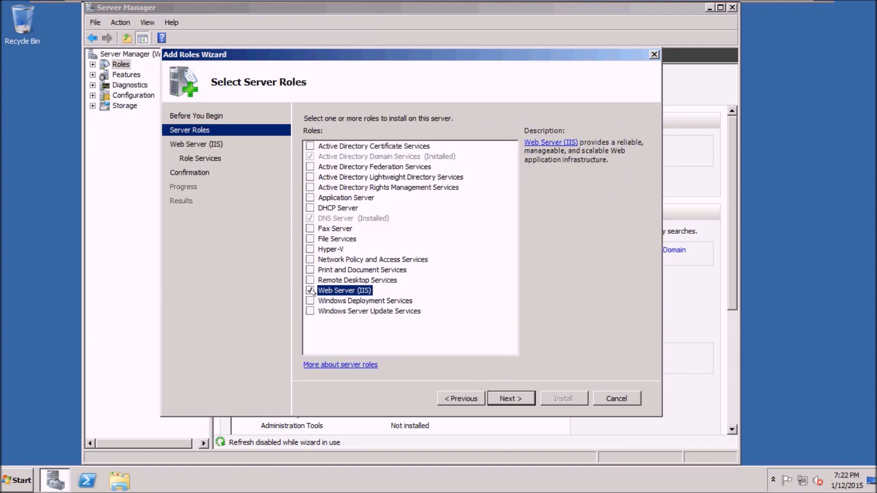
left_click(510, 399)
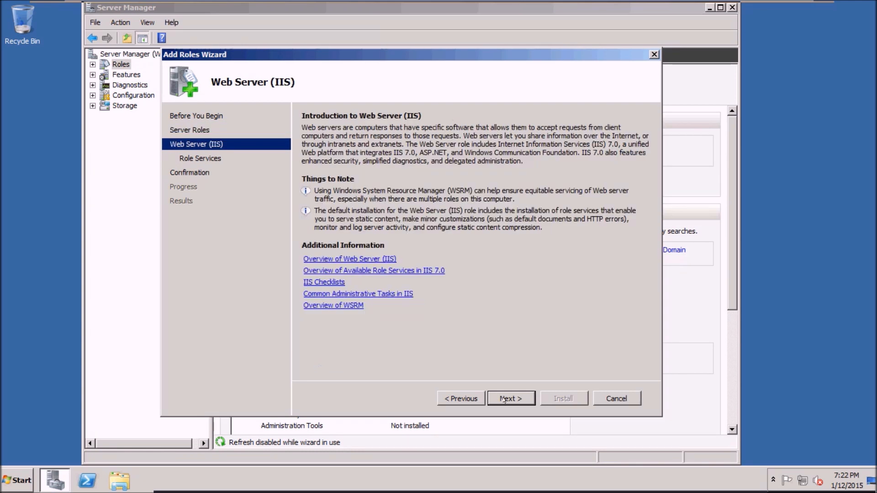
left_click(510, 399)
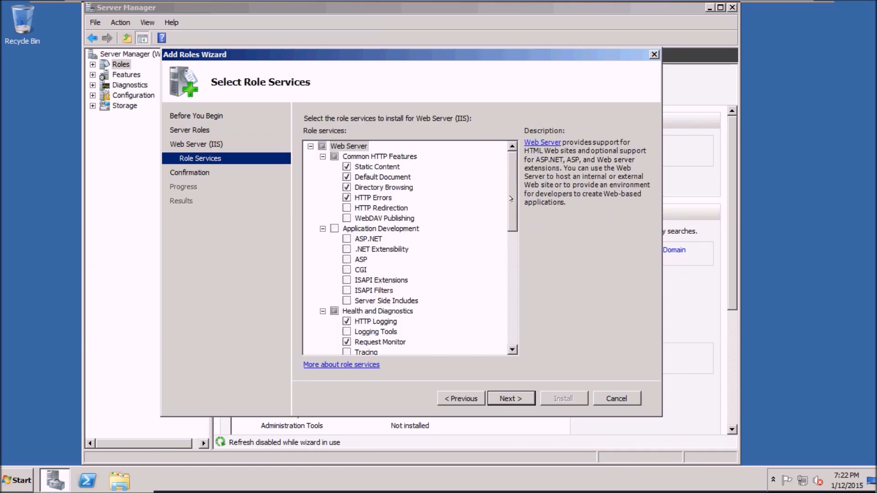
Step: Include the FTP Server role services and reach the installation confirmation
scroll("down", 3)
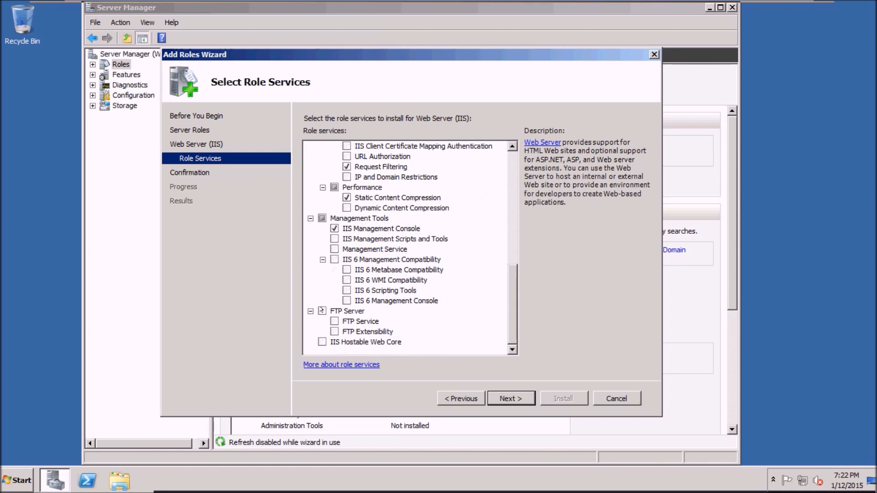
left_click(334, 310)
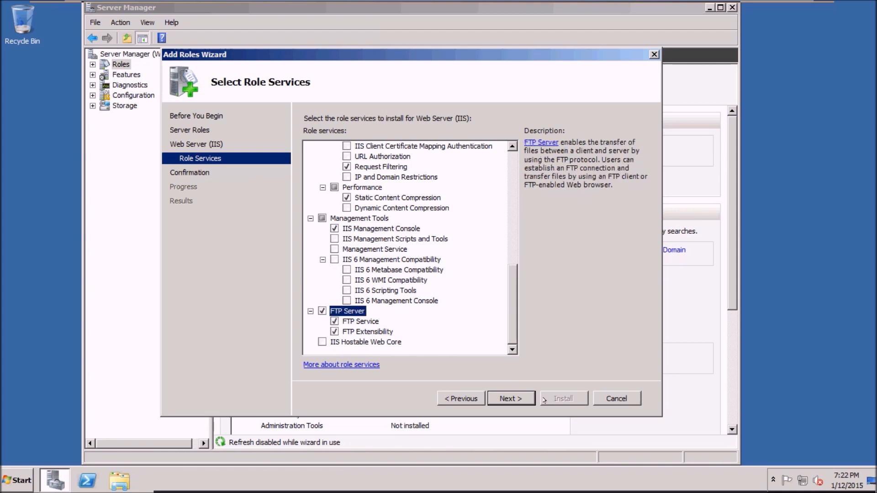
left_click(509, 398)
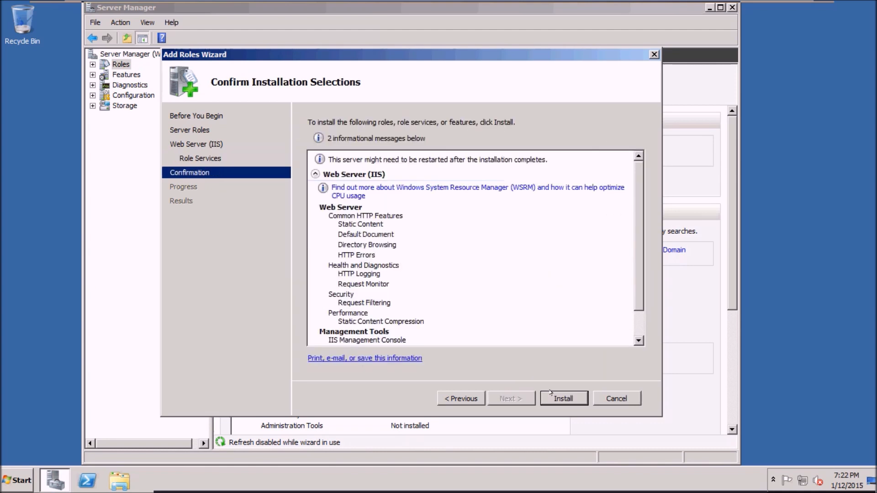
Step: Install Web Server (IIS) with FTP services and close the finished wizard
left_click(563, 399)
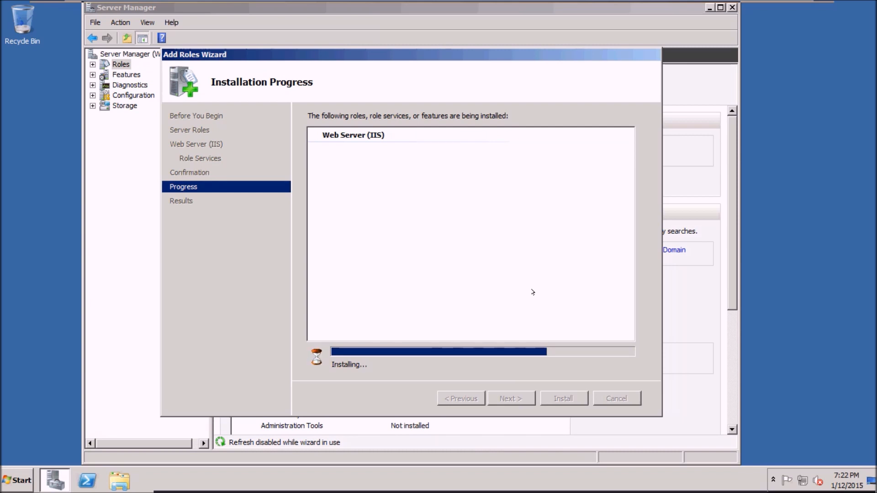
mouse_move(530, 294)
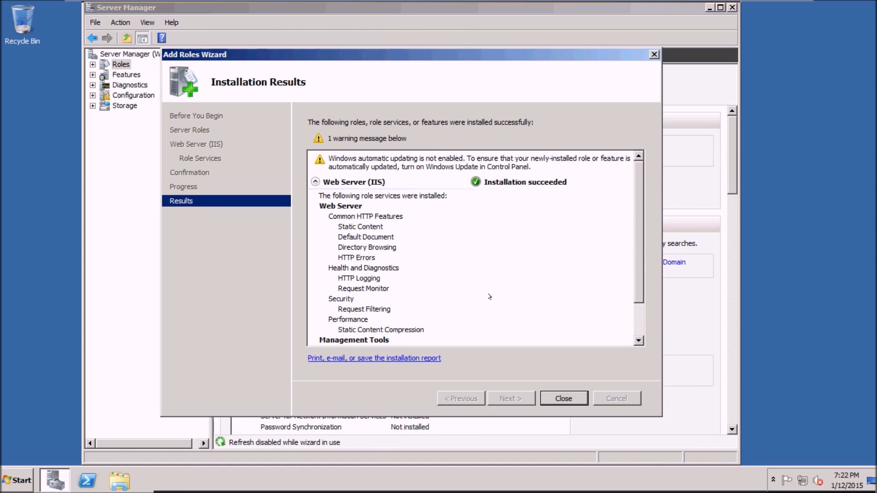
left_click(562, 398)
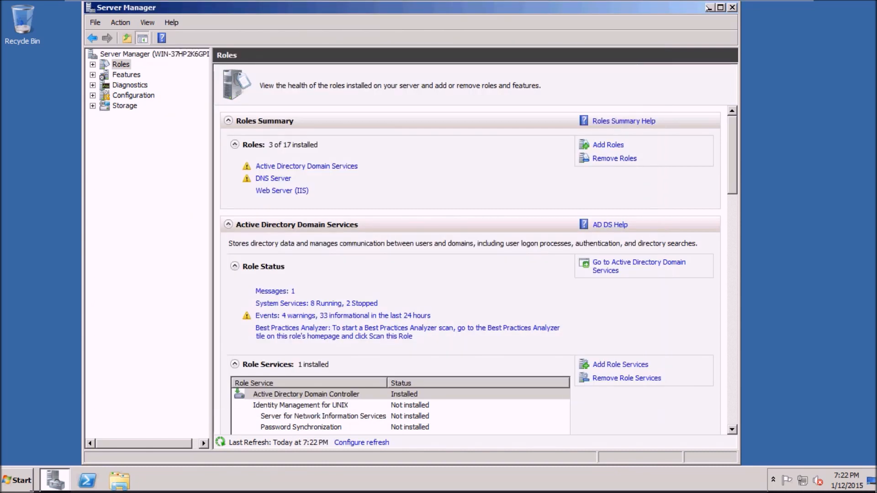
mouse_move(709, 7)
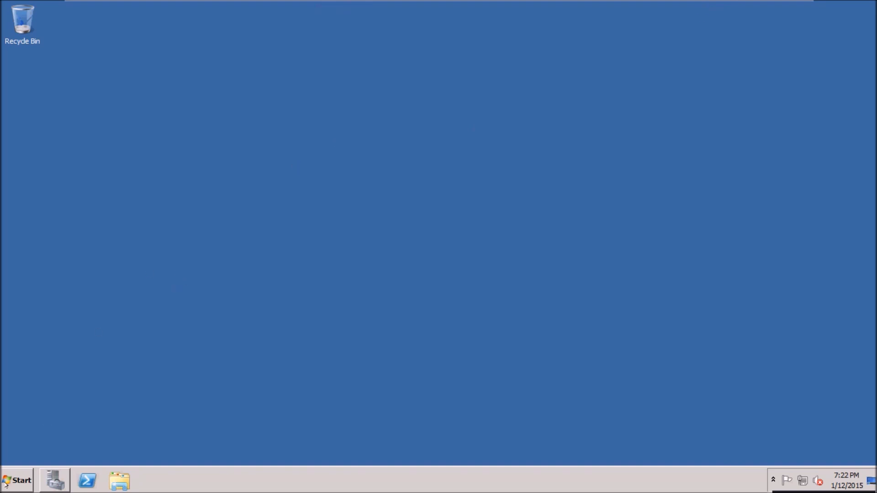
Step: Launch Active Directory Users and Computers and bring up actions for the techlair.com domain
left_click(16, 480)
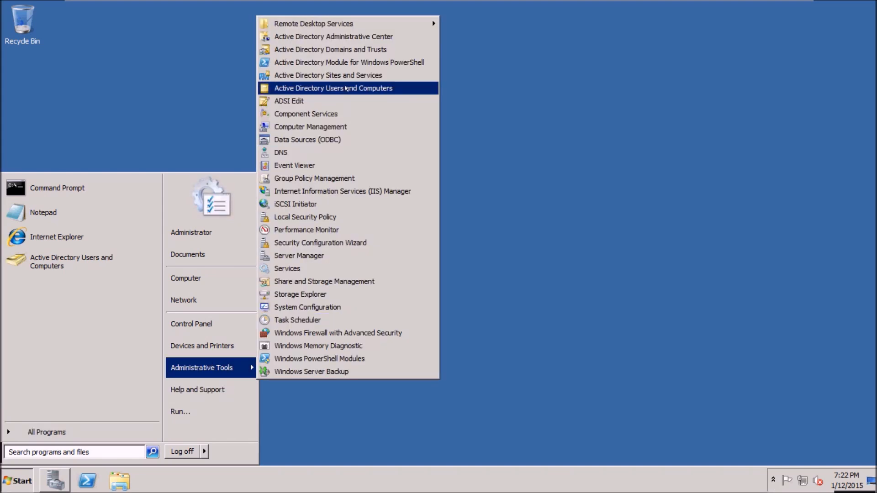
left_click(332, 88)
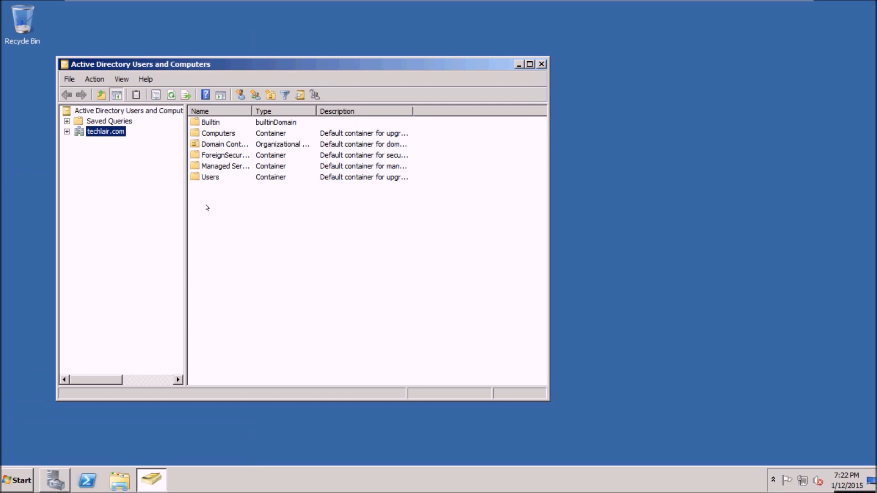
mouse_move(248, 204)
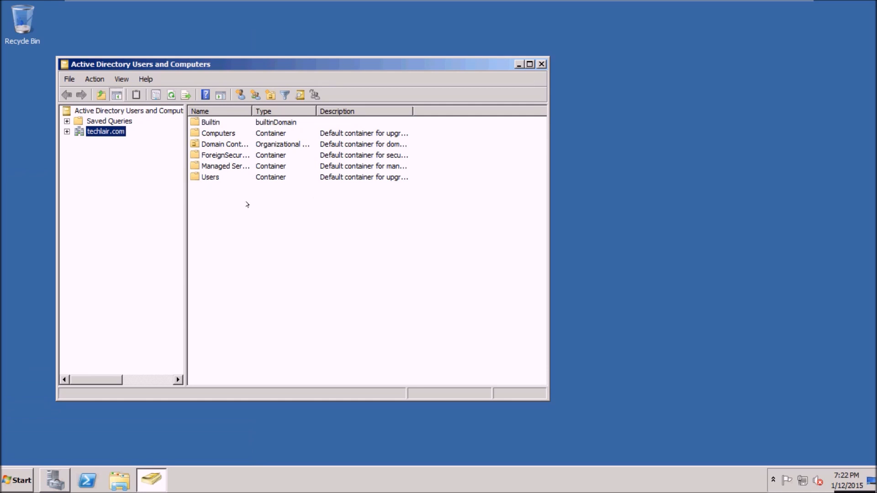
right_click(246, 204)
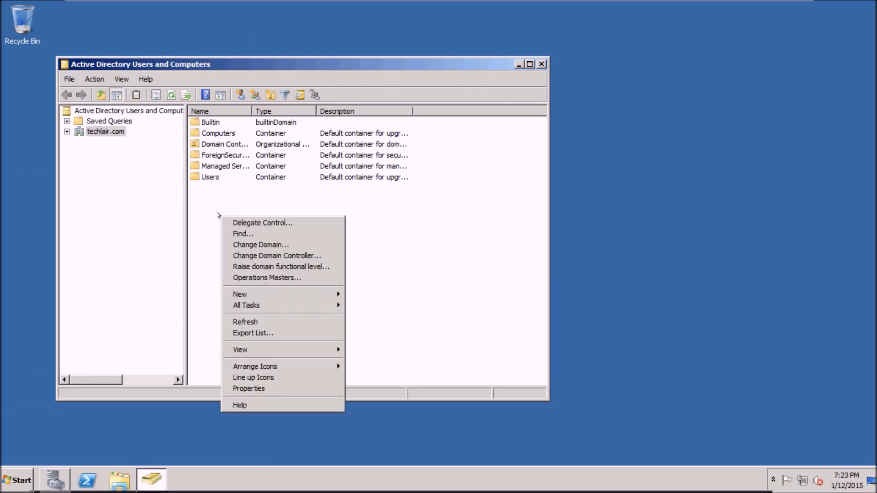
mouse_move(240, 293)
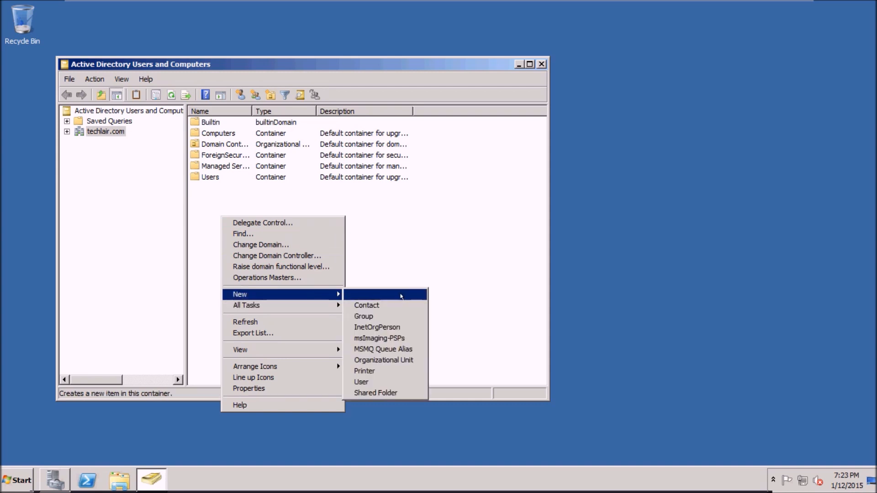
Step: Create a new global security group named FTP_USERS in techlair.com
left_click(362, 316)
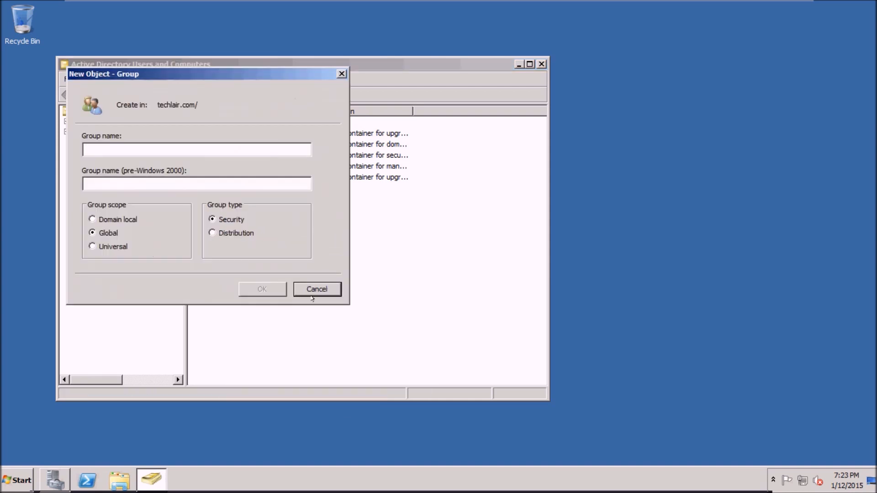
type("FTP")
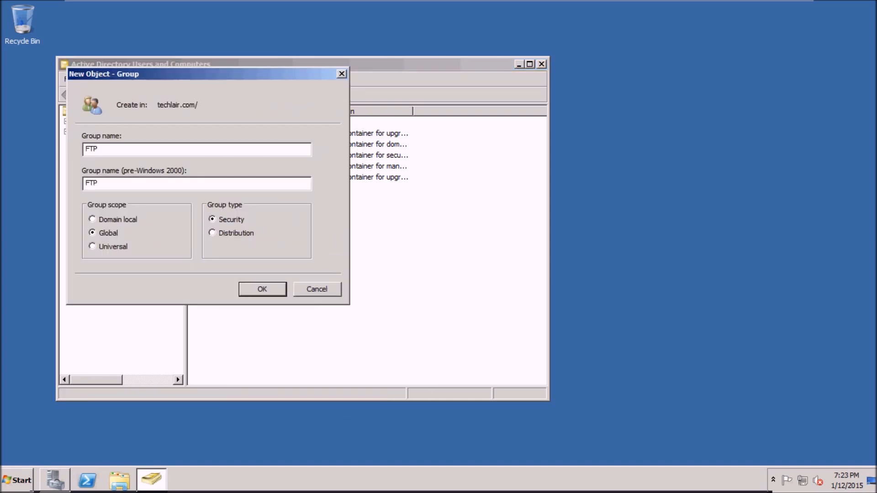
type("_USER")
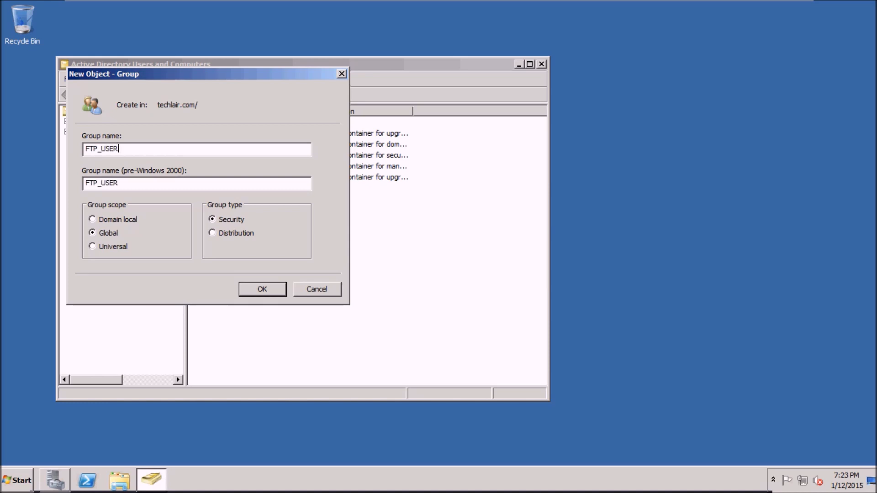
type("S")
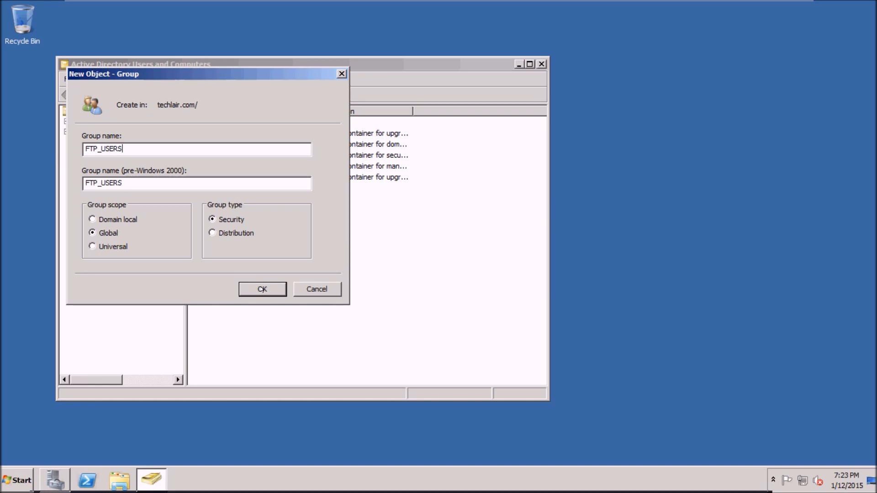
left_click(262, 290)
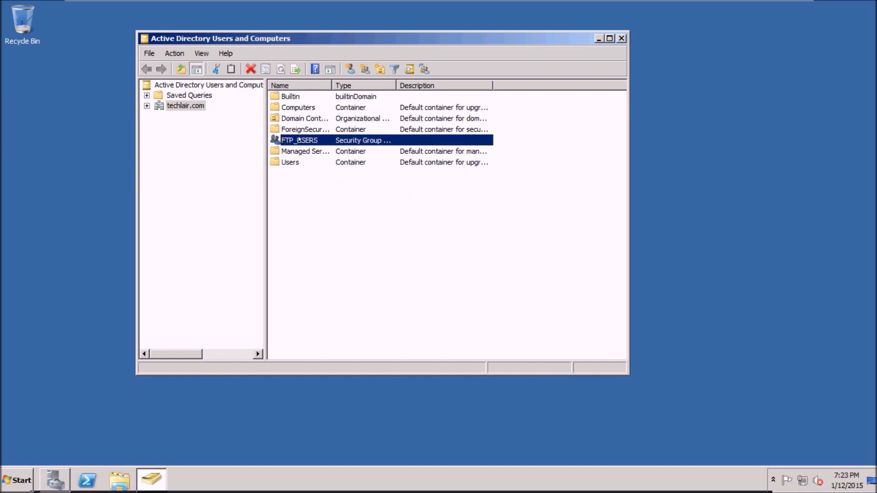
right_click(300, 140)
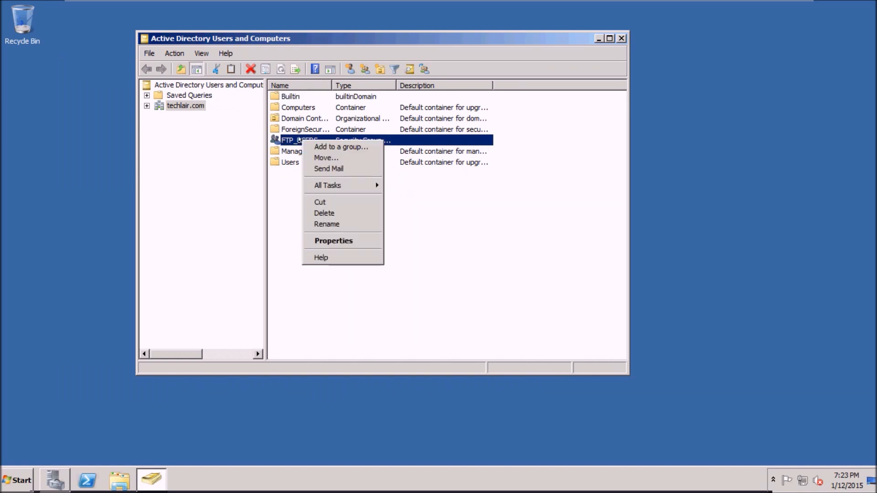
left_click(332, 241)
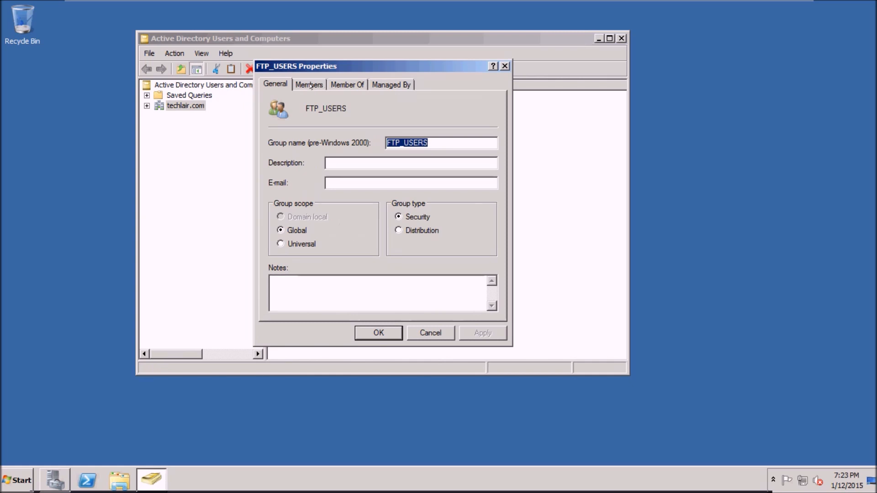
left_click(290, 295)
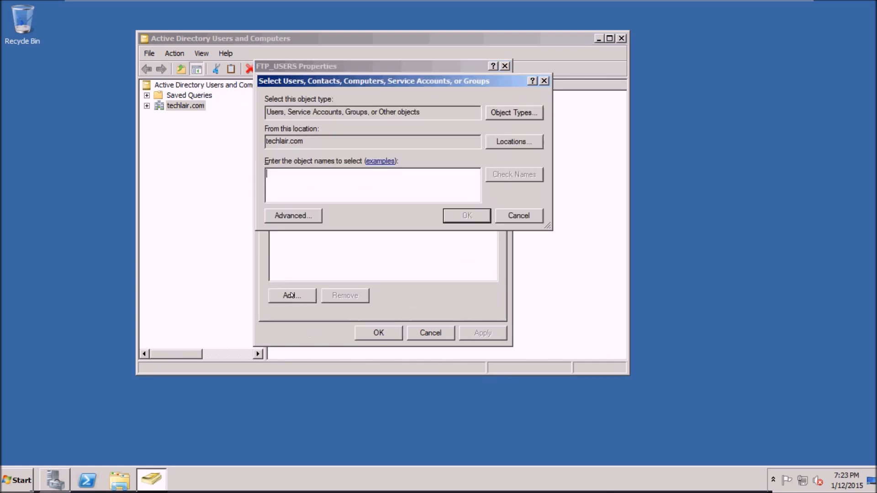
type("A")
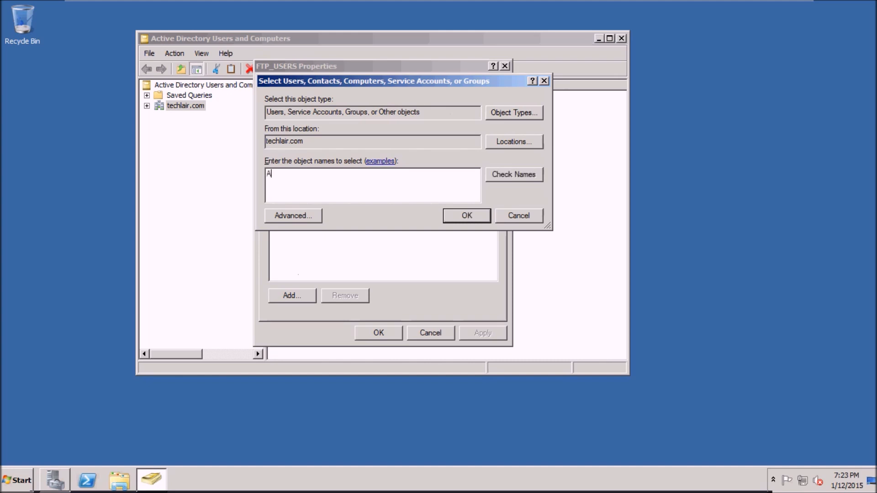
type("dministrator")
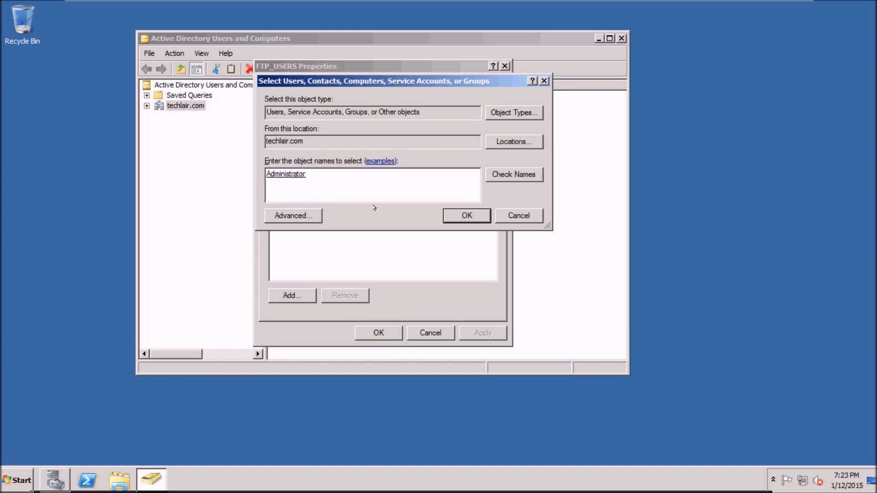
type(";")
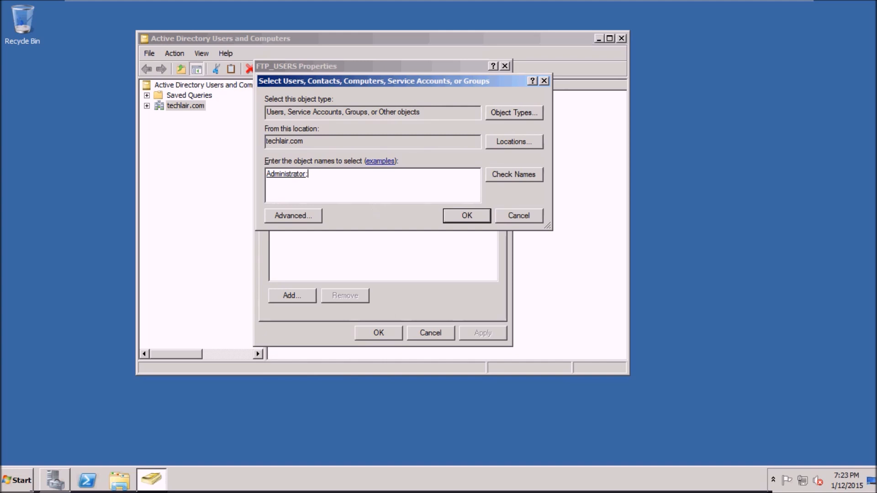
type("abdul.basir")
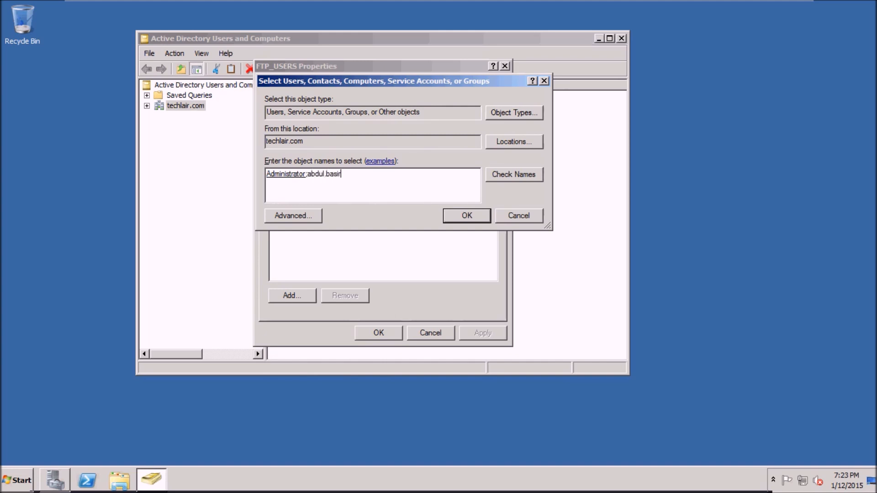
Step: Check the names, add both users to FTP_USERS and apply the membership changes
left_click(512, 173)
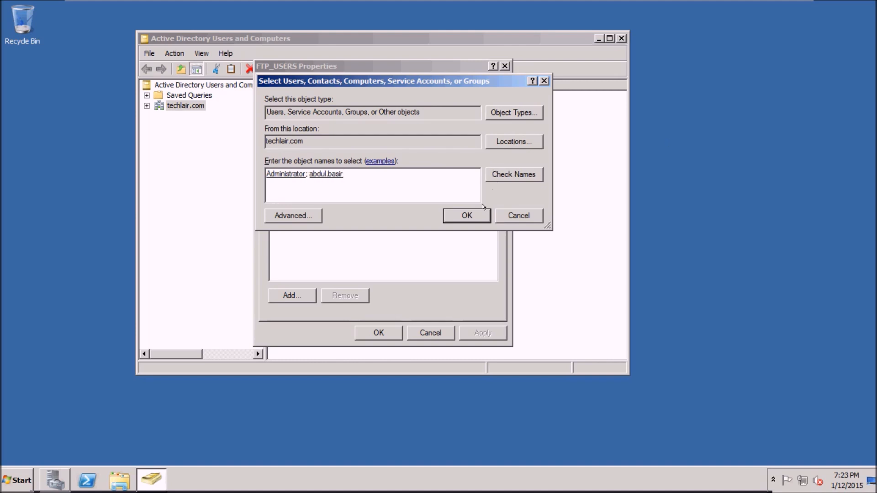
left_click(466, 216)
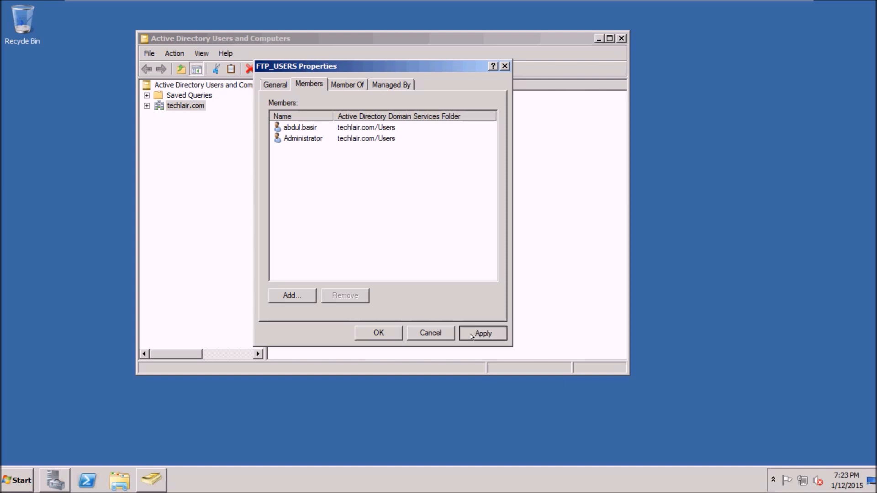
left_click(378, 333)
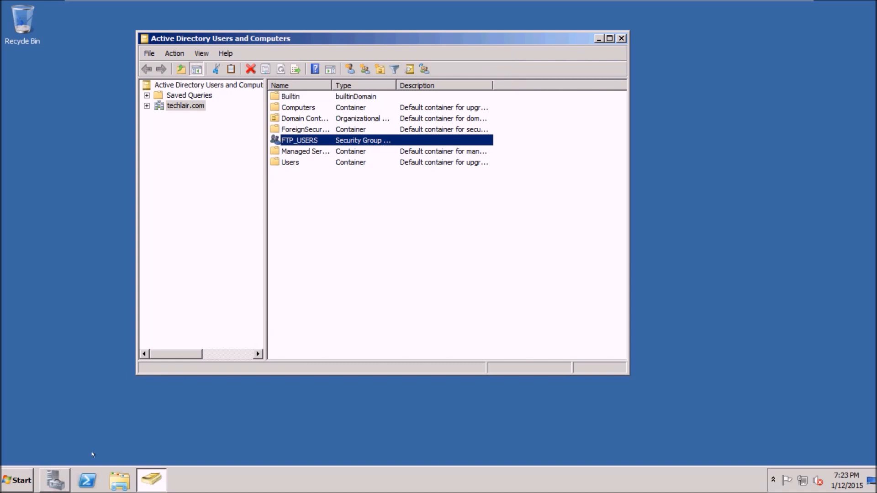
mouse_move(18, 480)
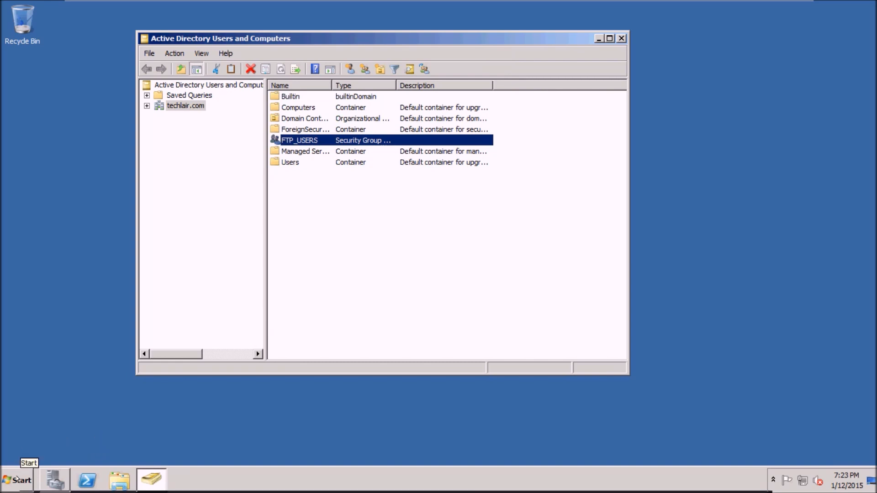
Step: Launch IIS Manager from Administrative Tools and start adding a new FTP site under Sites
left_click(16, 479)
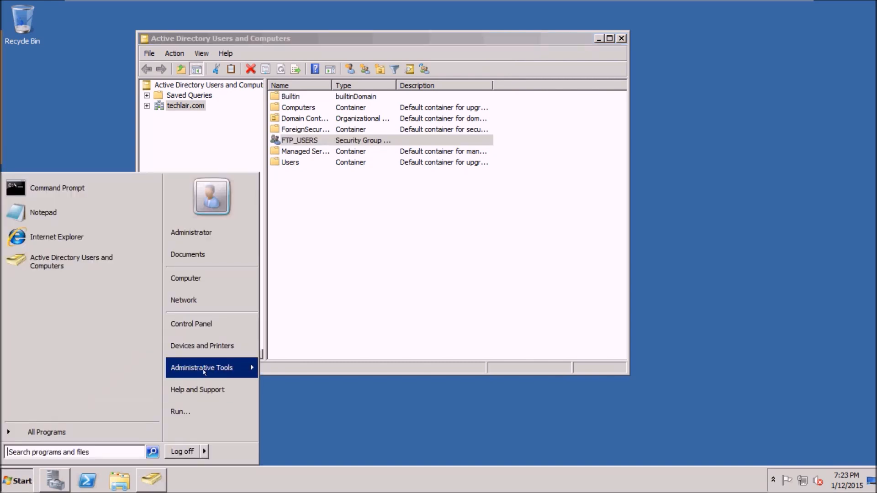
left_click(201, 367)
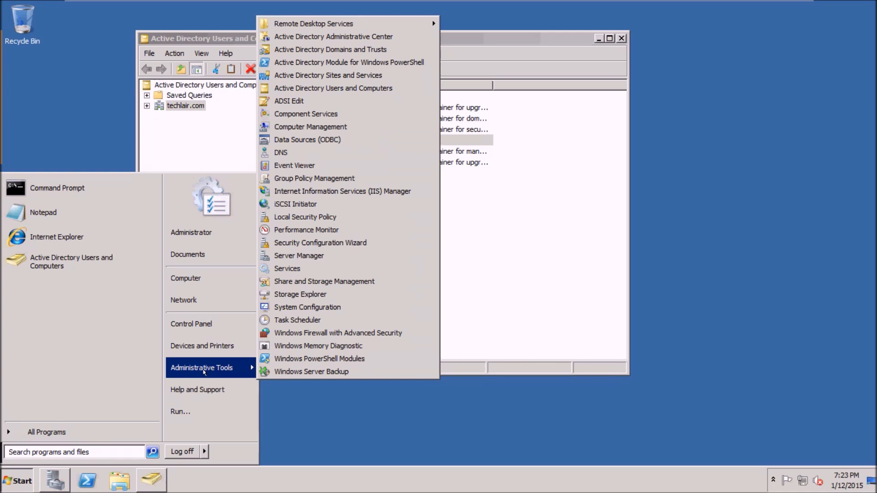
mouse_move(318, 346)
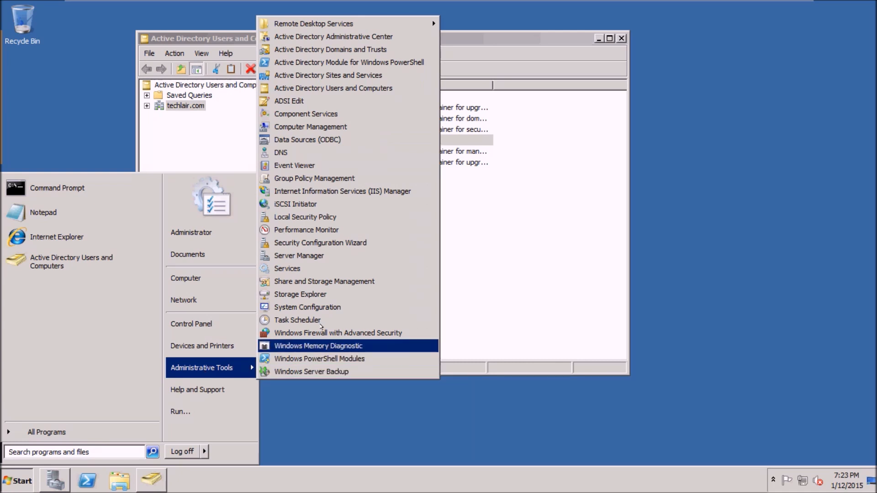
mouse_move(332, 88)
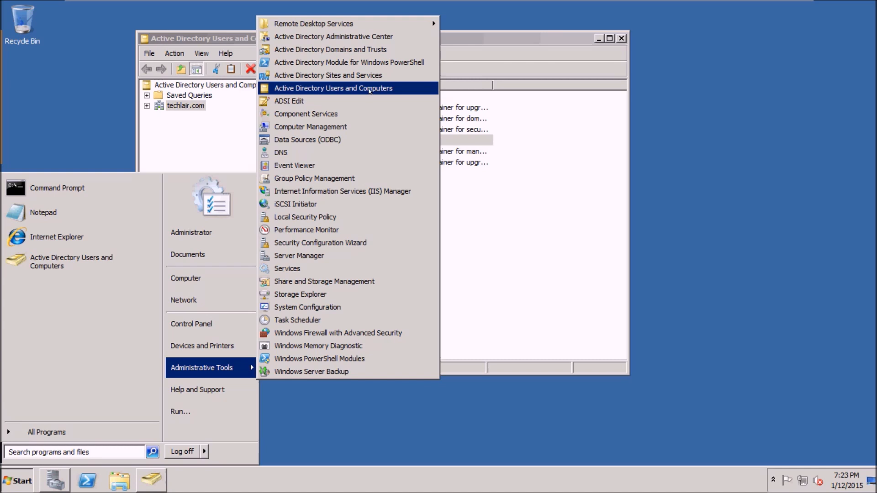
mouse_move(311, 126)
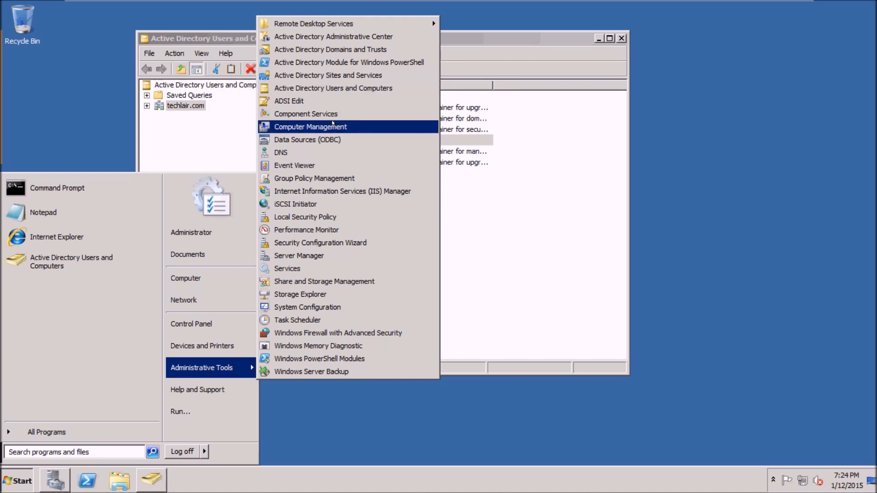
mouse_move(342, 191)
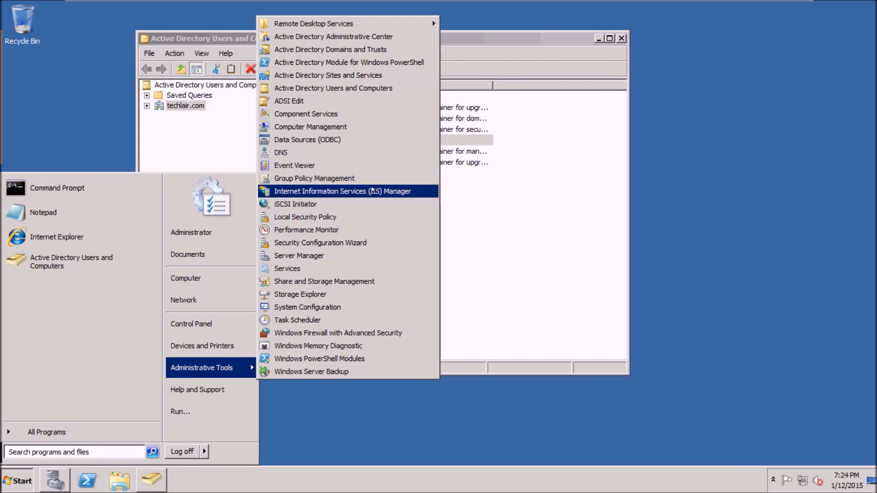
left_click(342, 191)
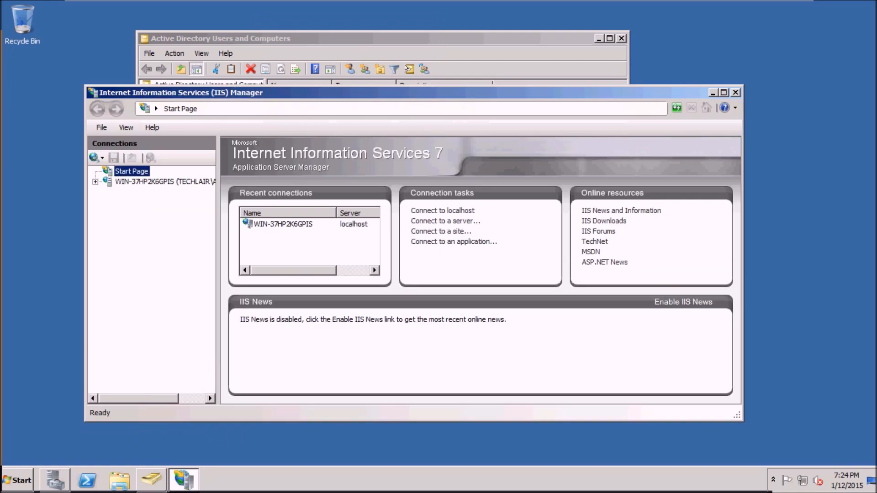
left_click_drag(180, 92, 227, 61)
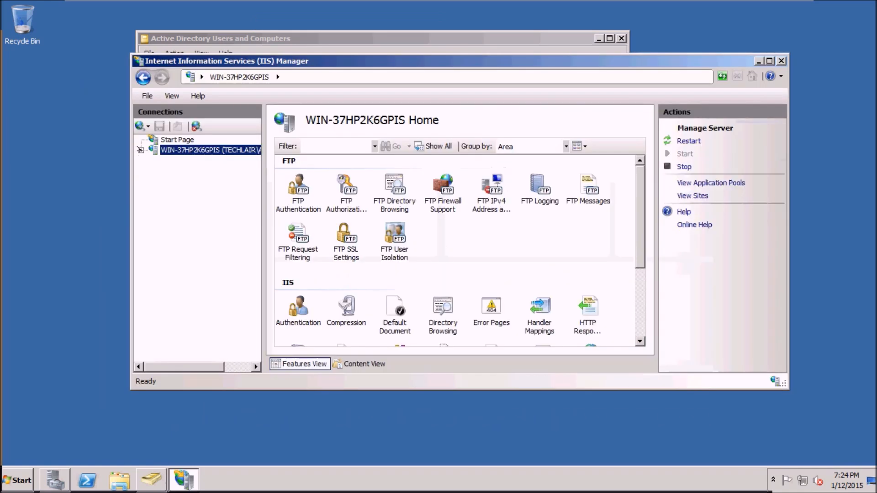
left_click(181, 170)
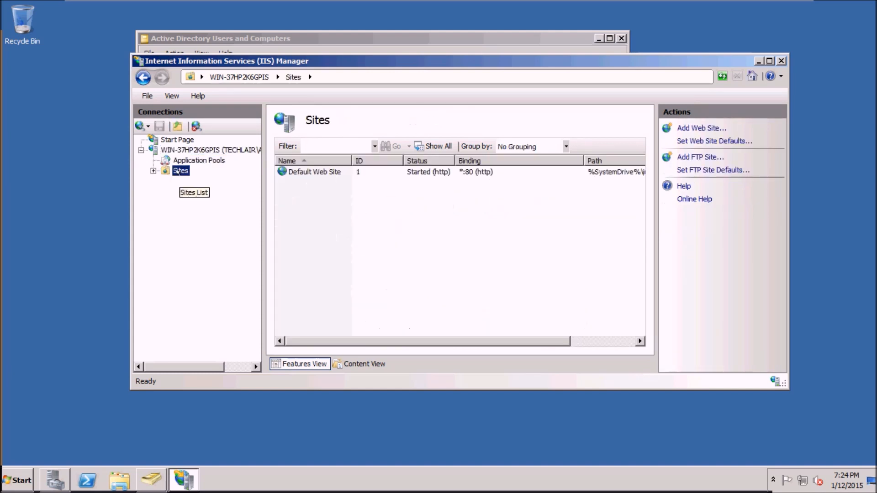
right_click(180, 170)
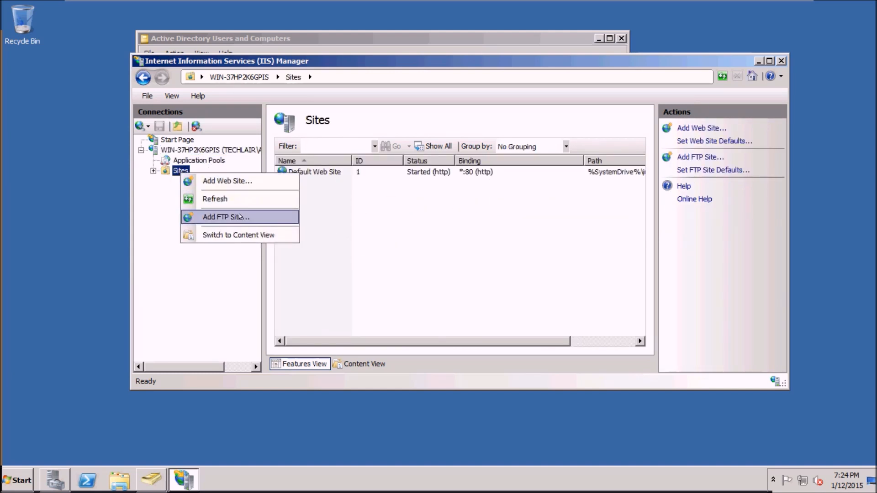
left_click(226, 217)
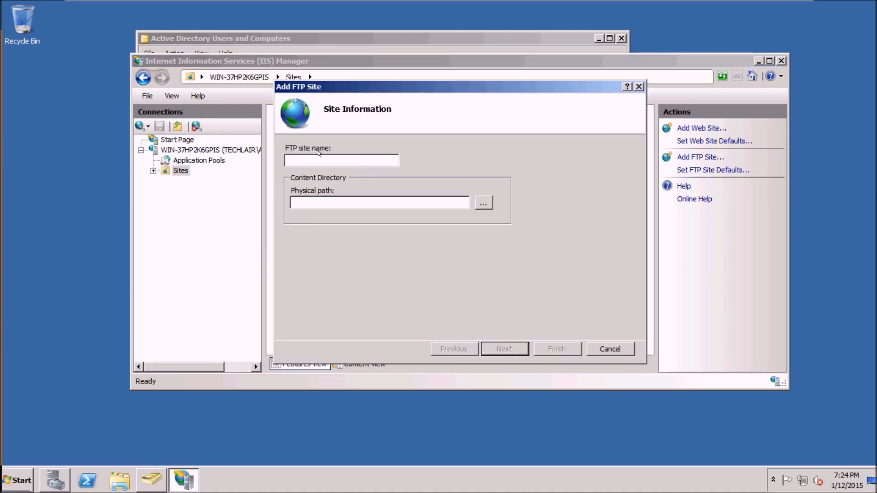
Step: Name the site TechLair_FTP with physical path C:\ and continue to binding settings
type("TechLair_FTP")
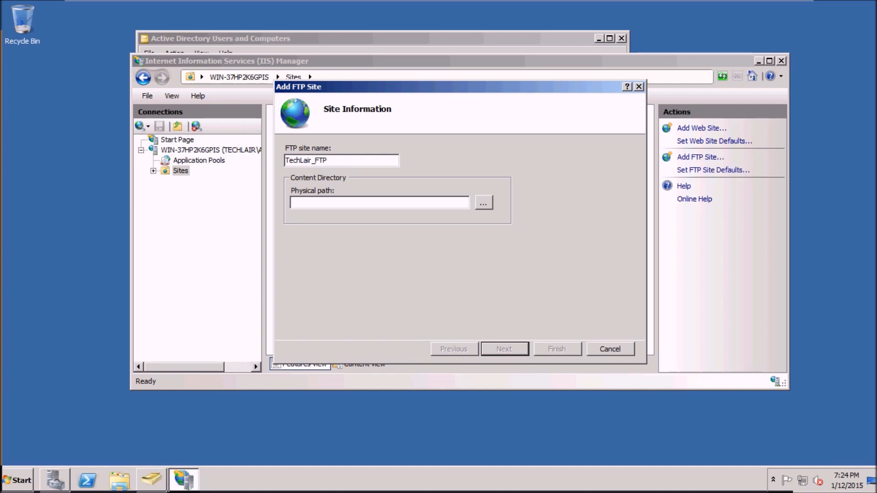
left_click(482, 201)
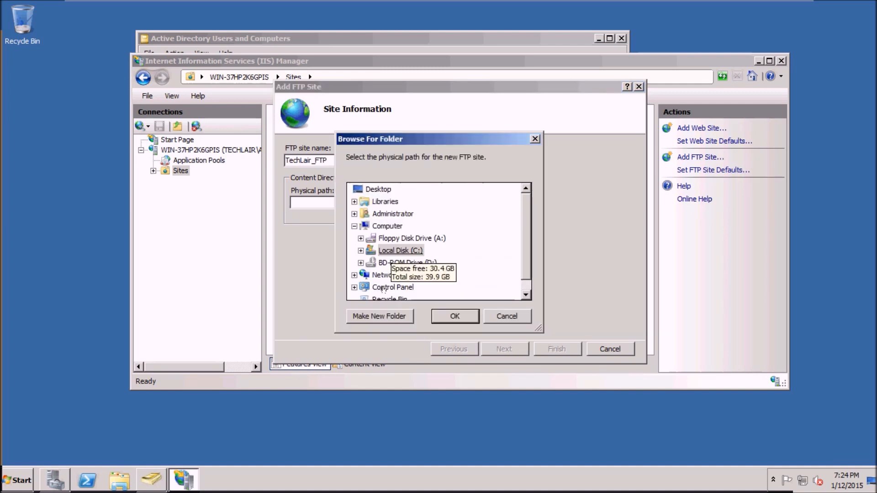
left_click(362, 250)
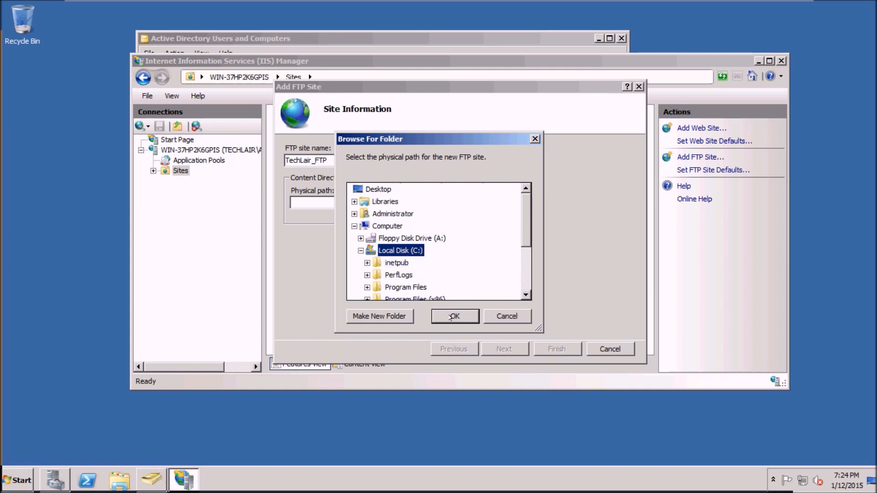
left_click(454, 316)
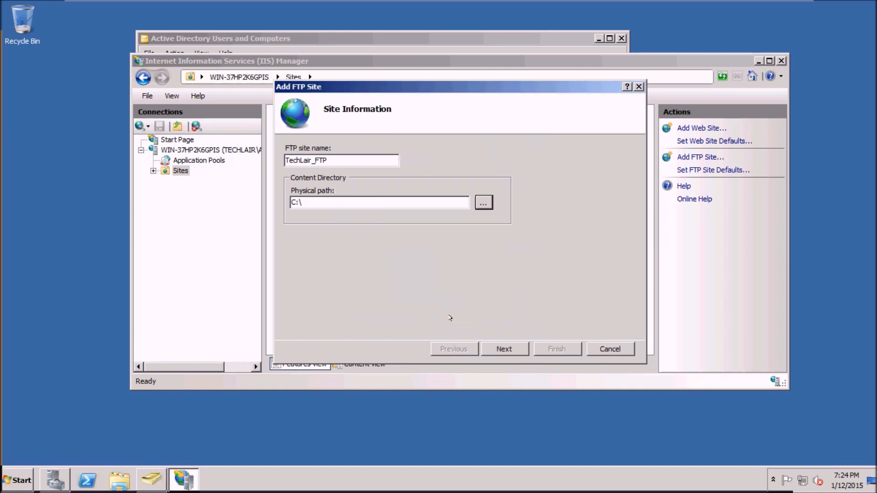
left_click(502, 348)
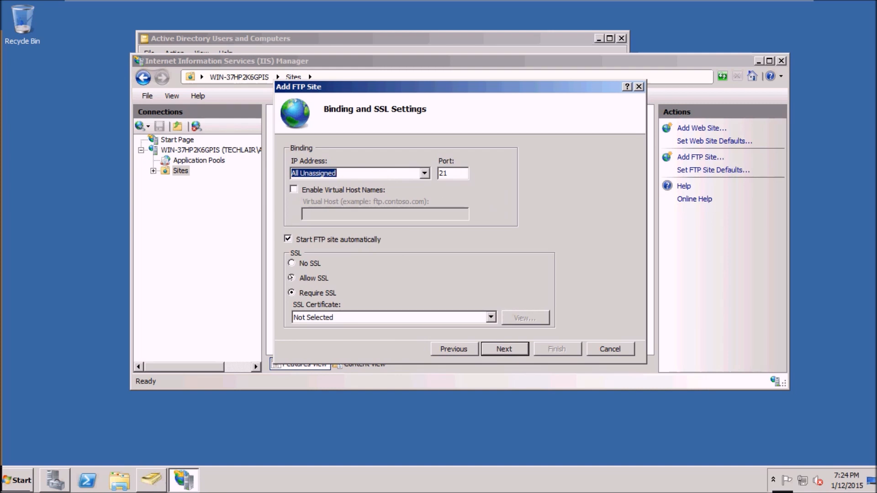
Step: Allow SSL, then enable Basic authentication with access for specified roles or user groups
left_click(291, 277)
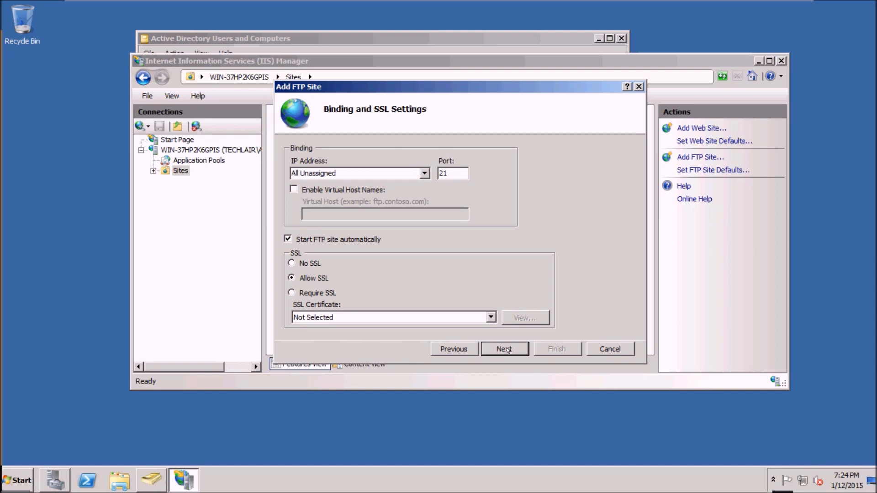
left_click(502, 348)
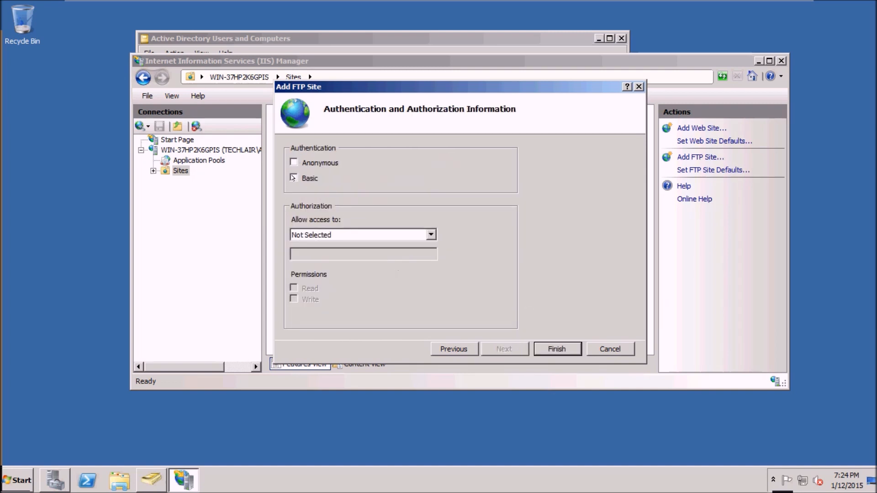
left_click(293, 178)
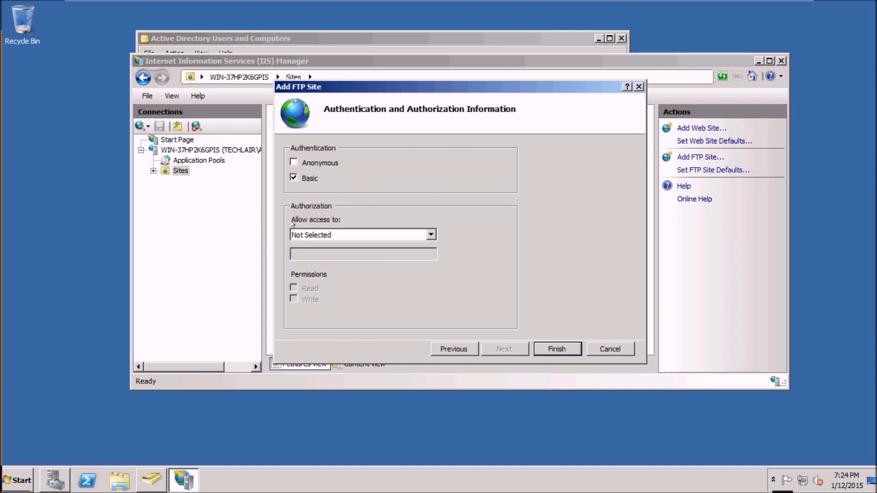
left_click(431, 235)
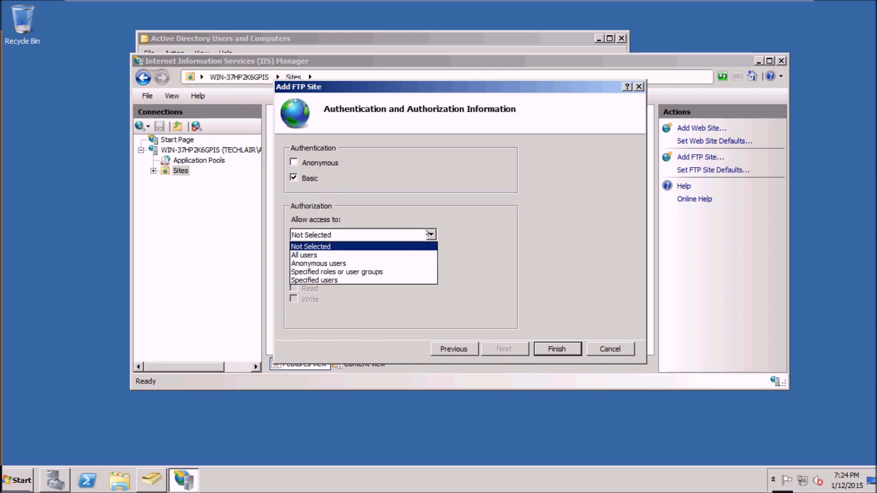
left_click(337, 272)
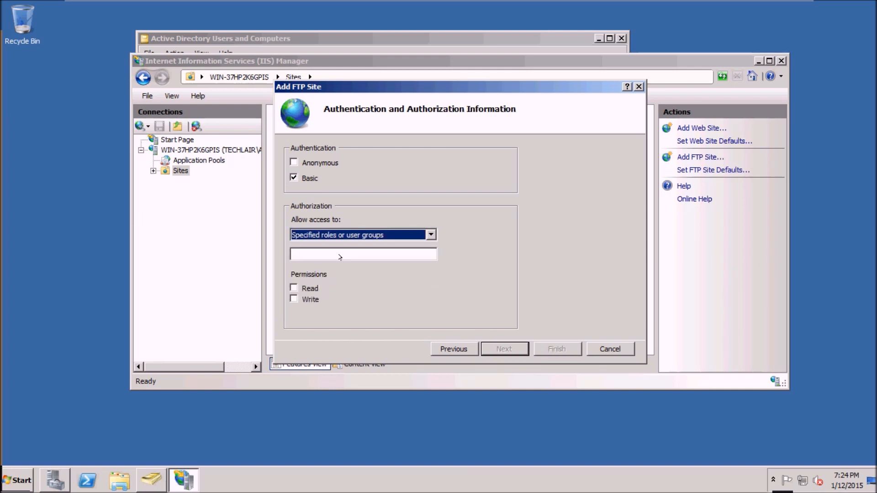
Step: Grant the FTP_USERS group Read permission and finish creating the FTP site
left_click(363, 253)
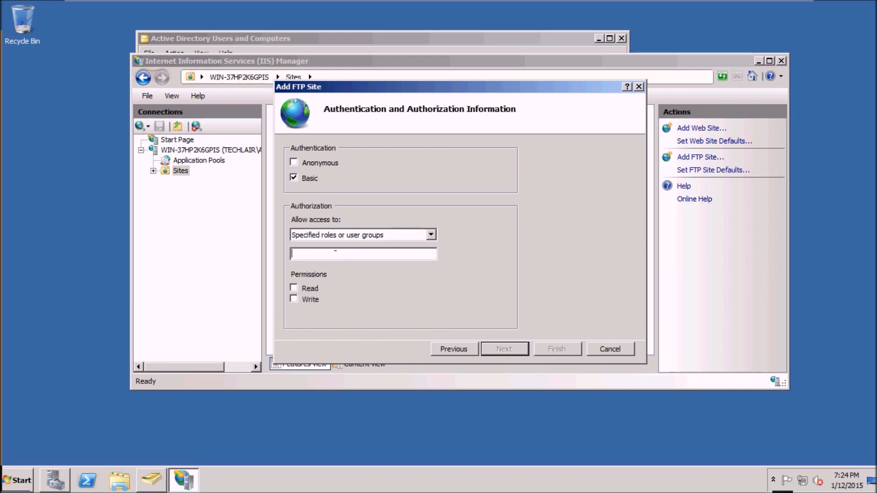
type("FTP_USERS")
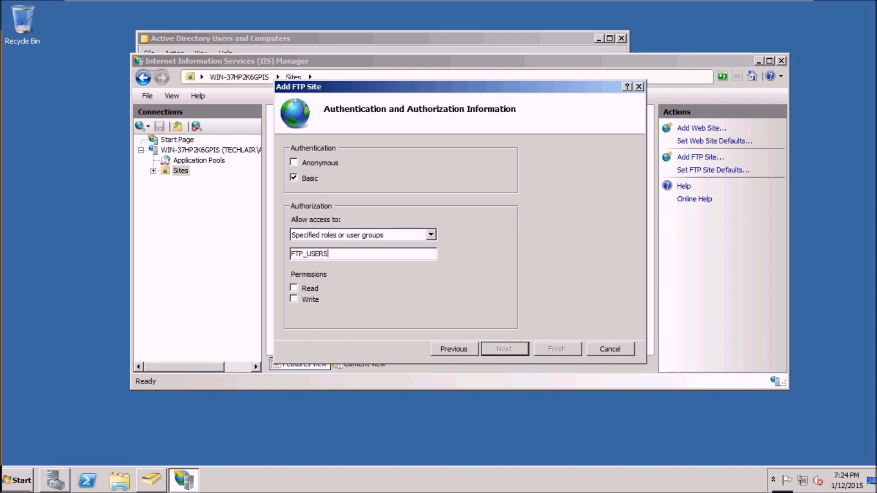
left_click(293, 288)
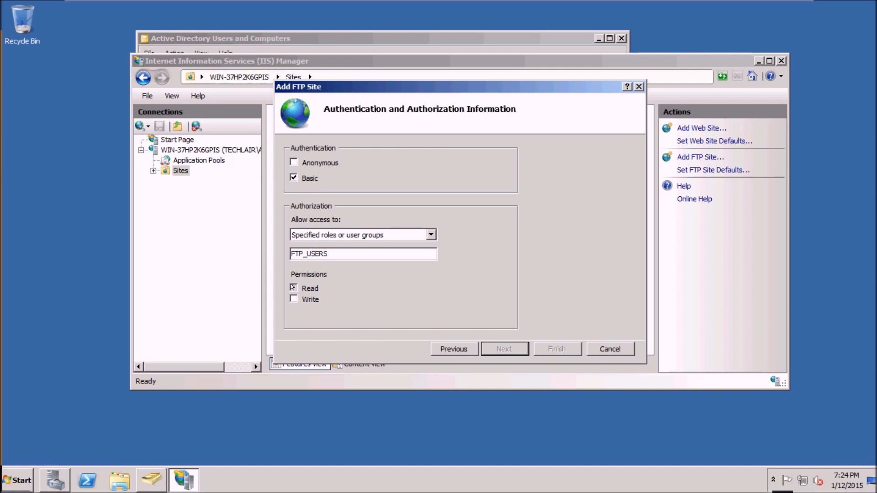
left_click(557, 348)
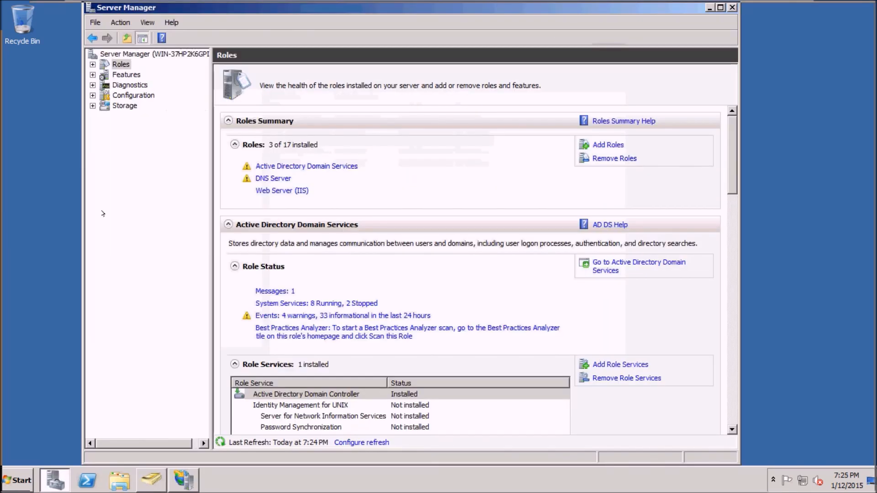
Step: Under Configuration, open Windows Firewall with Advanced Security and show Inbound Rules
left_click(134, 95)
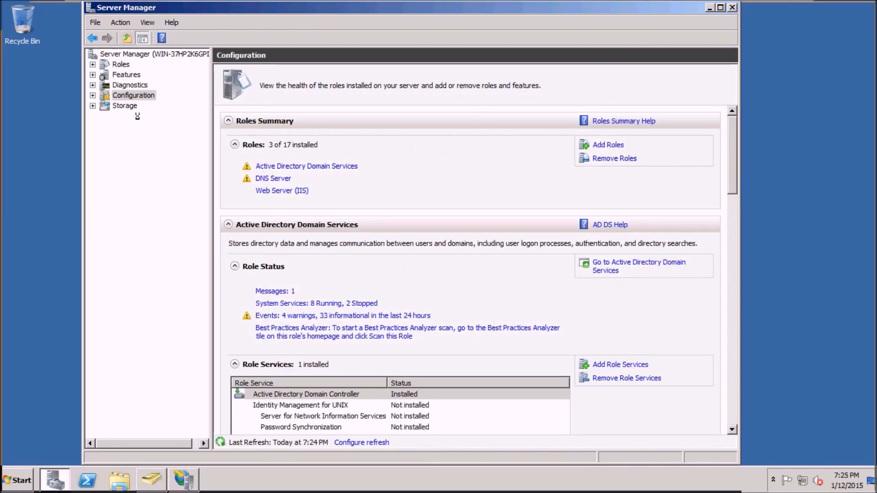
left_click(133, 95)
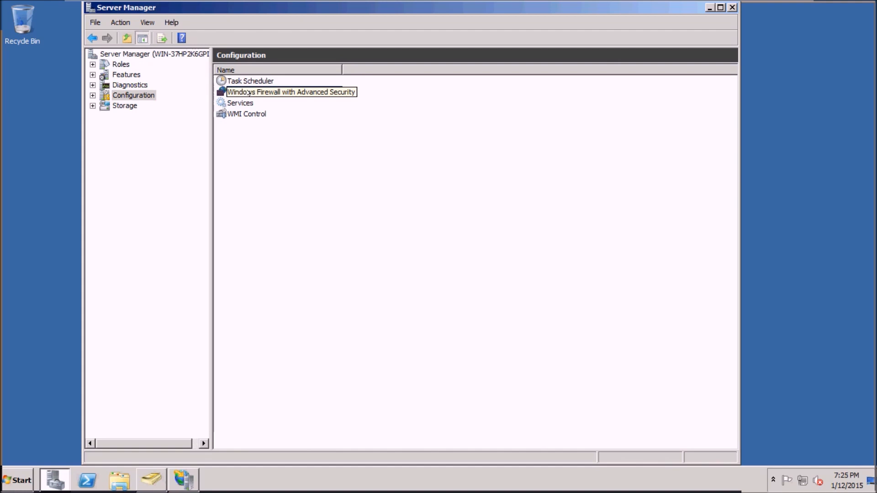
double_click(290, 91)
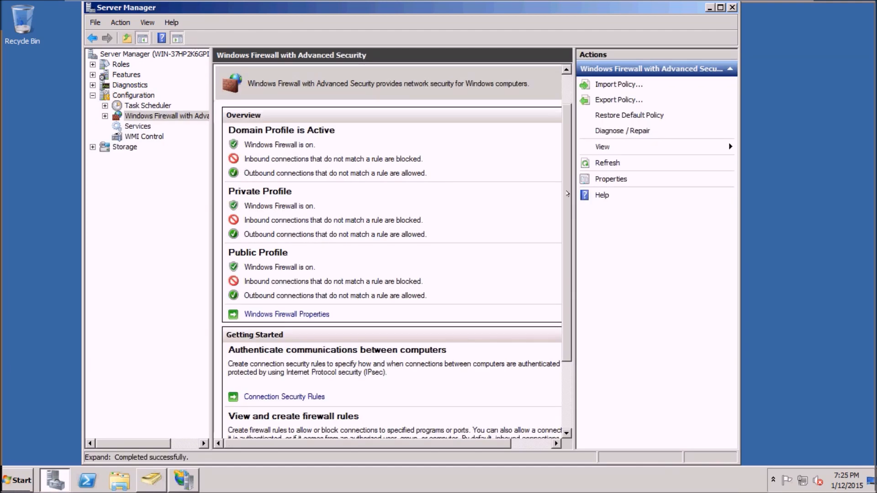
scroll("down", 3)
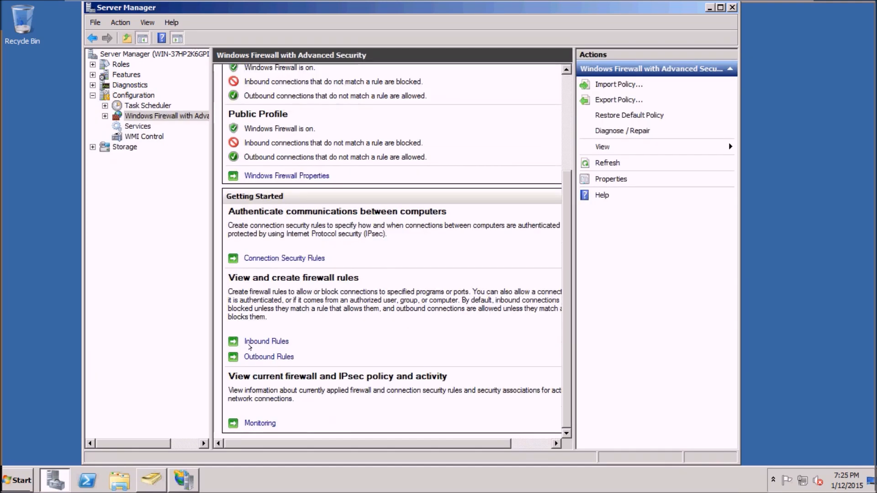
mouse_move(266, 341)
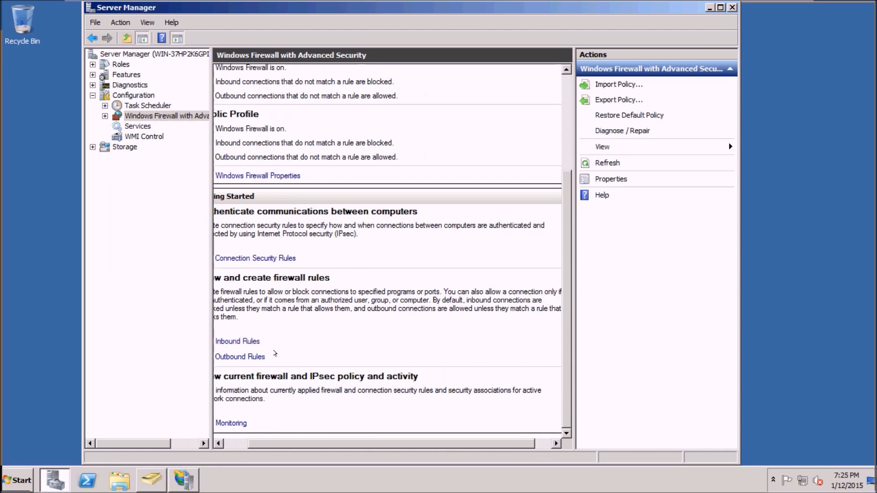
left_click(237, 341)
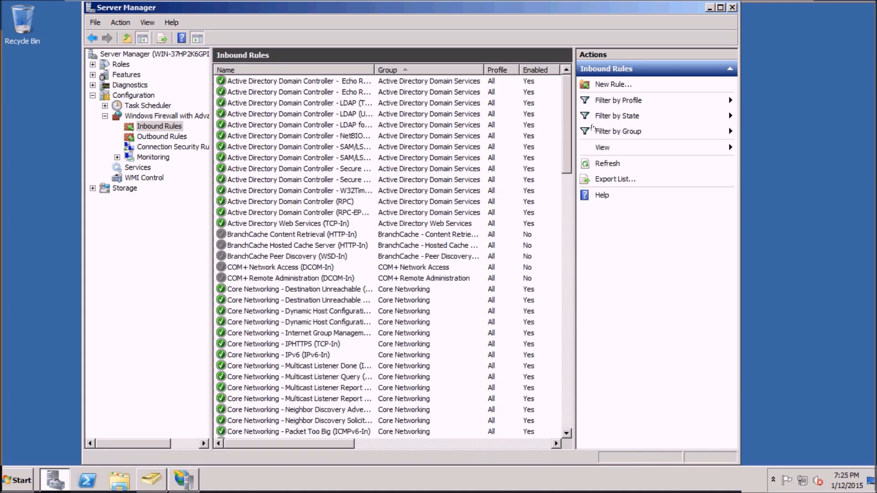
mouse_move(612, 84)
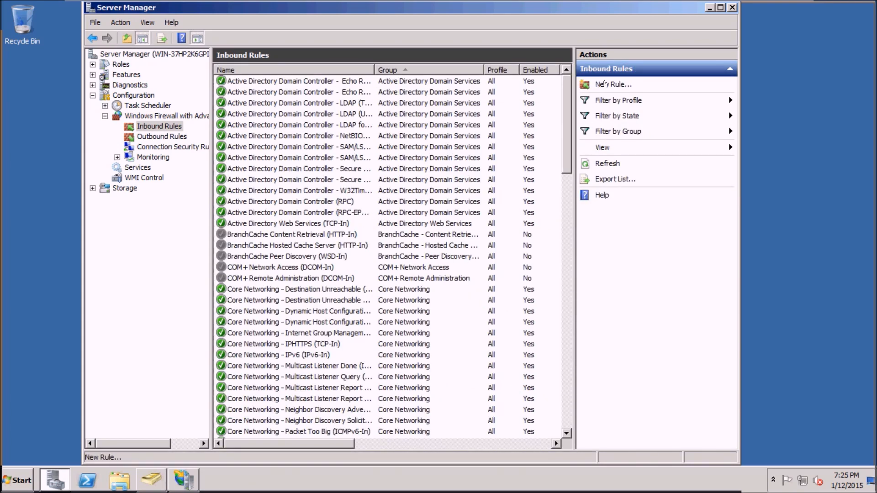
Step: Start a new inbound port rule for TCP local port 21
left_click(612, 84)
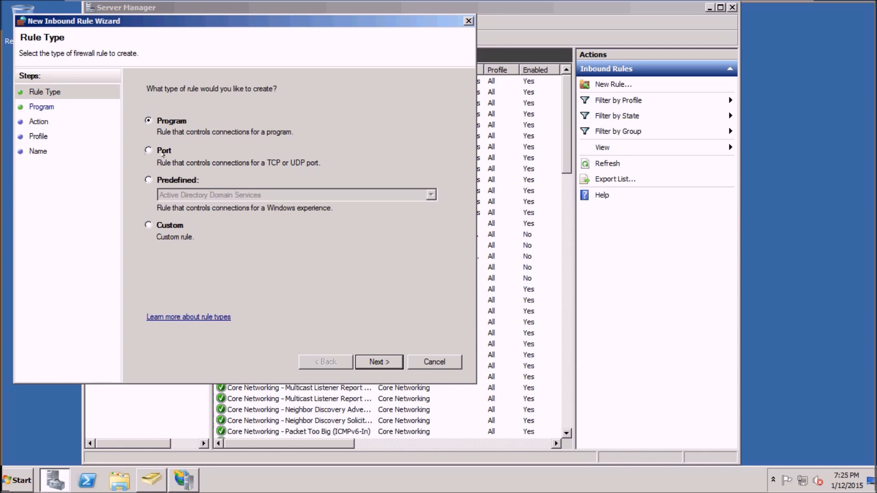
left_click(149, 151)
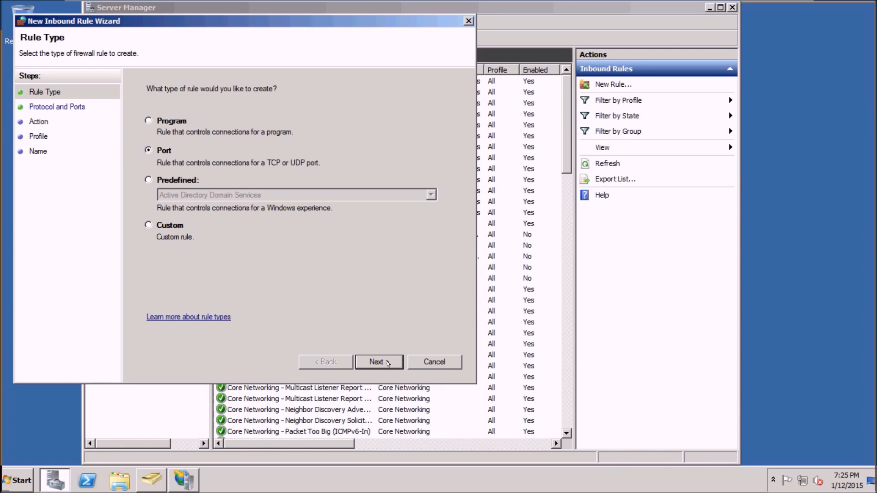
left_click(378, 362)
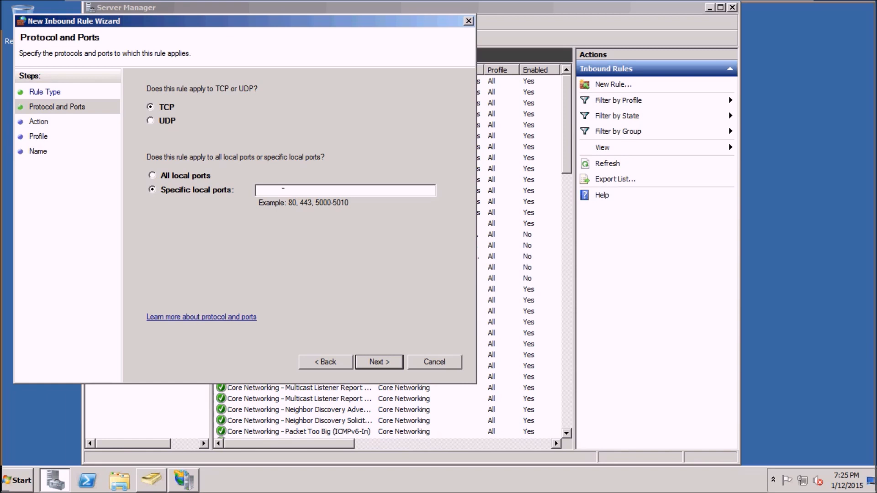
type("21")
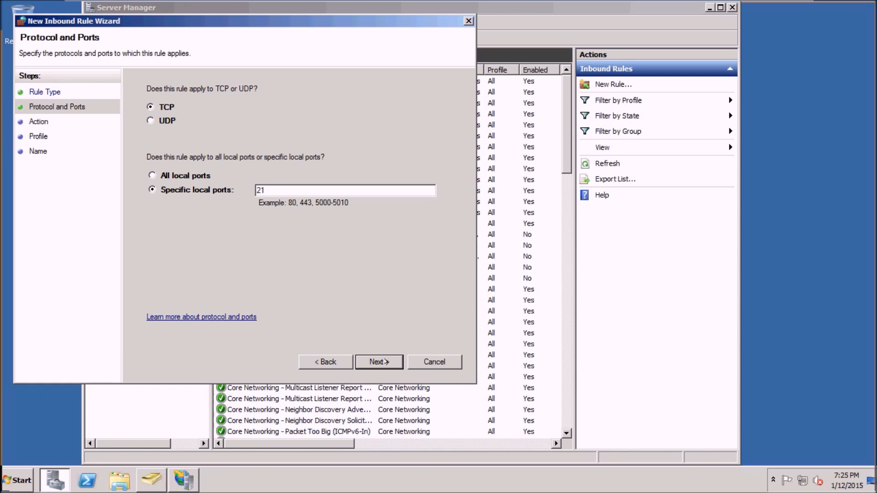
left_click(378, 362)
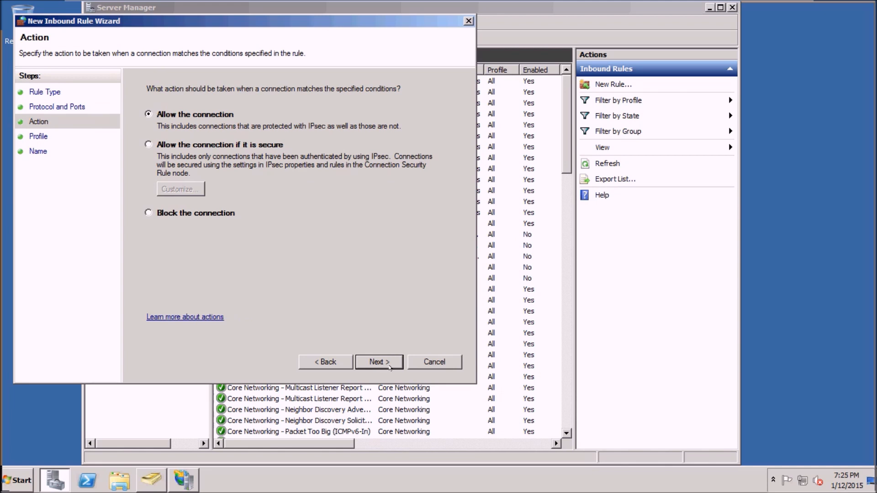
Step: Allow the connection on all profiles, name the rule FTP_PORT and finish
left_click(378, 362)
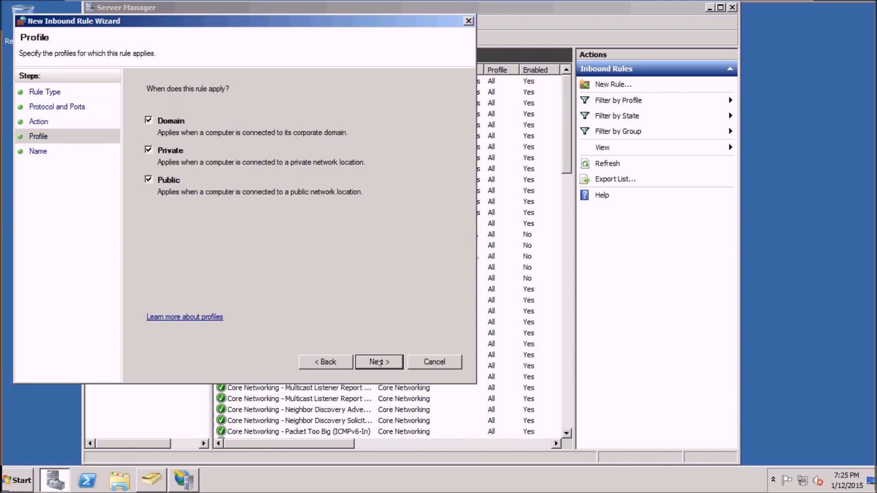
left_click(378, 362)
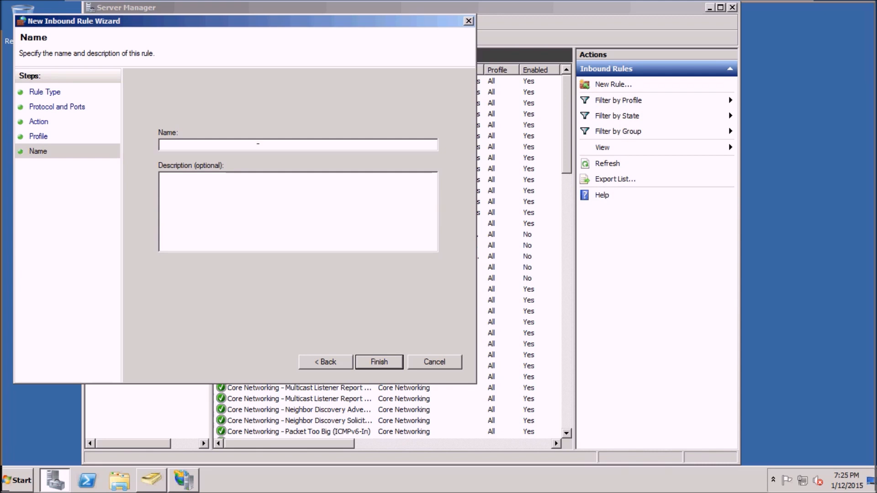
type("FTP_PORT")
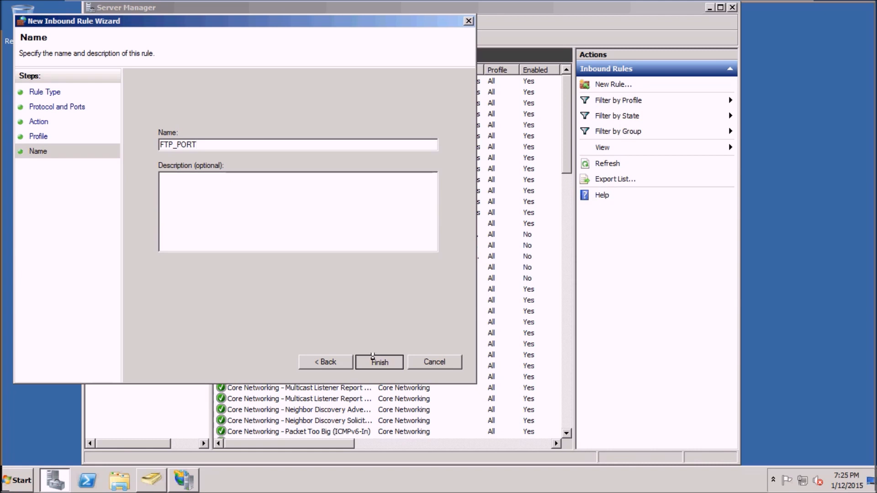
left_click(379, 362)
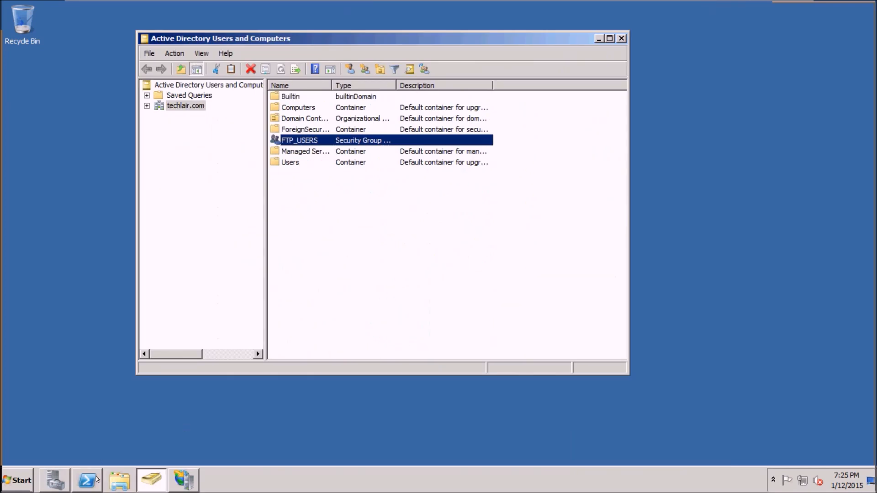
Step: Run ftp localhost in PowerShell, reach the Microsoft FTP Service without logging in, then leave with bye
left_click(86, 479)
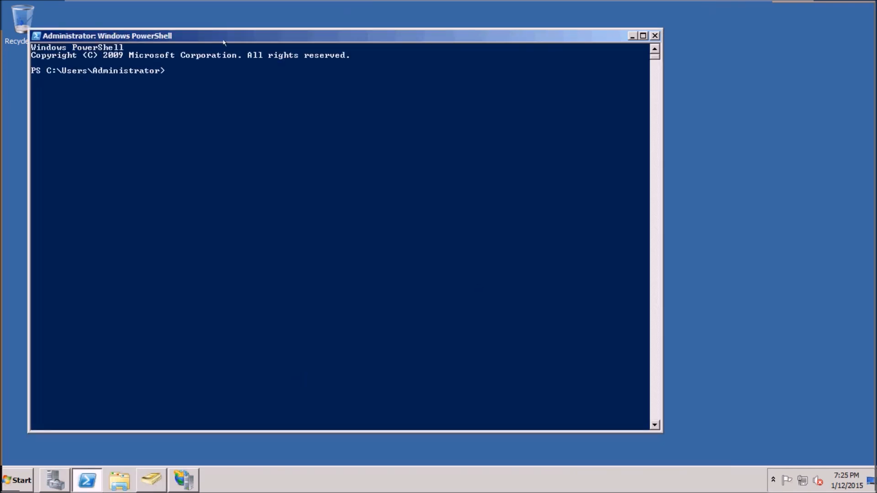
left_click_drag(106, 35, 208, 41)
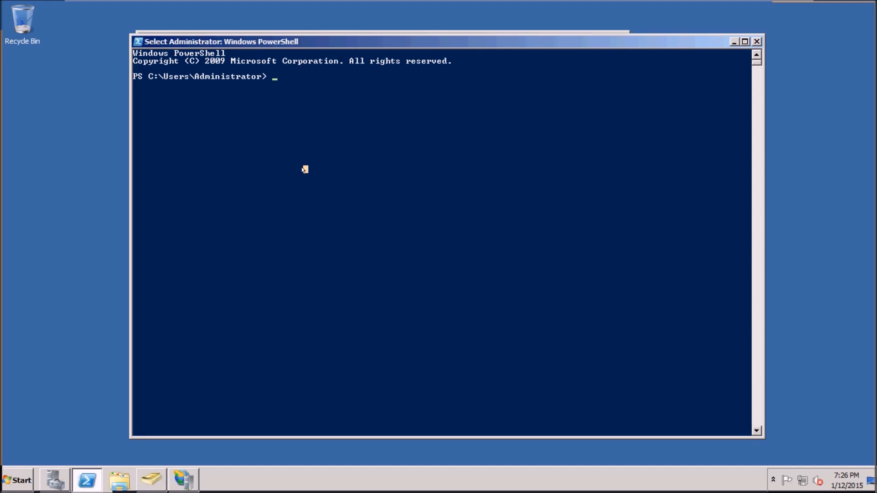
type("ftp localhost")
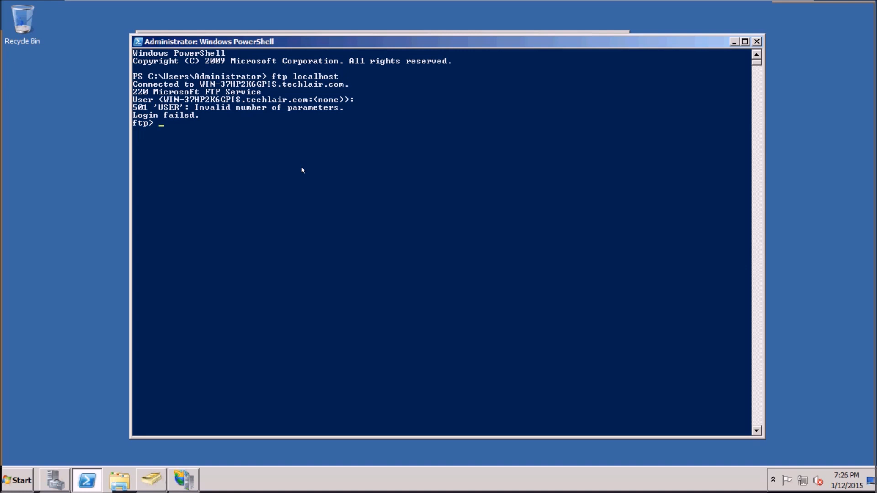
type("bye")
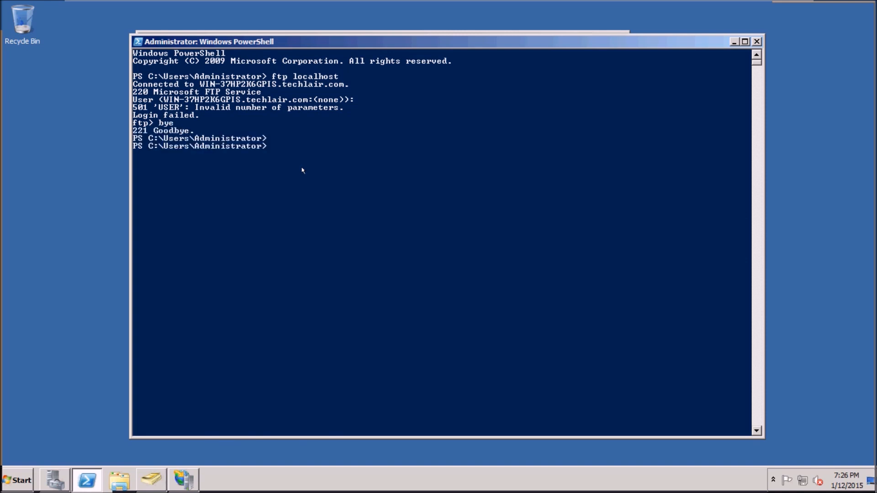
Step: Run ftp localhost again and log in as administrator with its password (230 User logged in)
type("ftp")
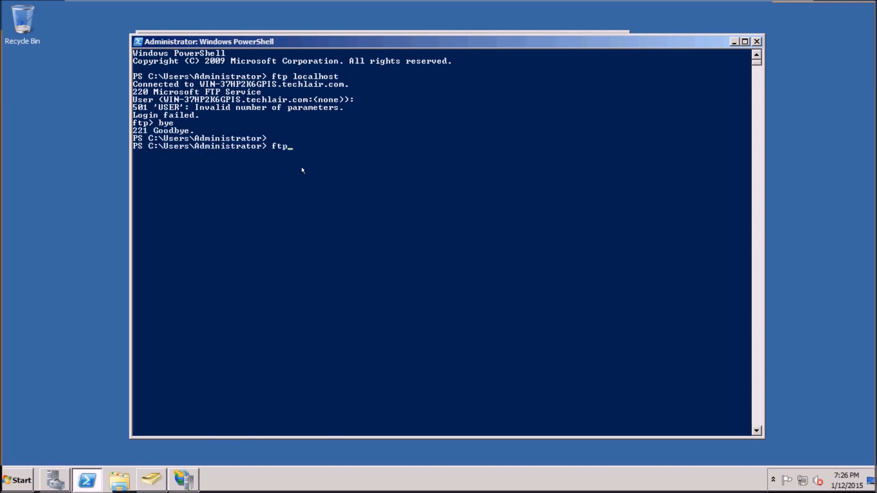
type("localhost")
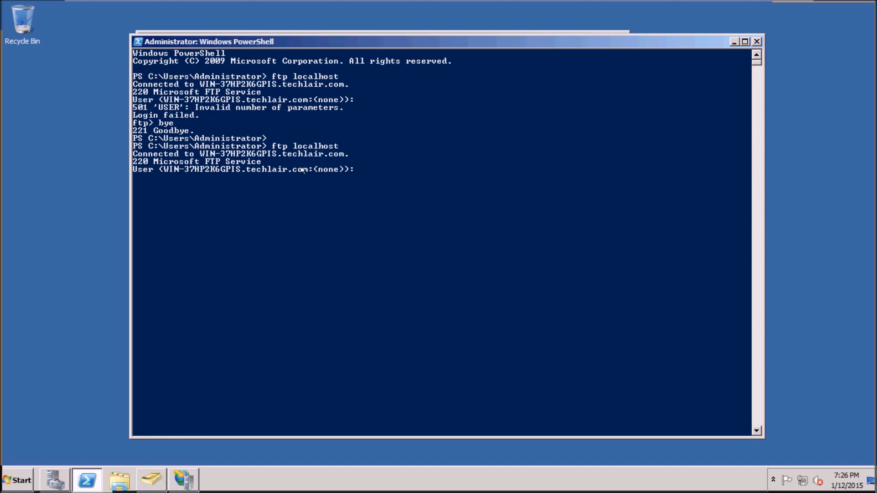
type("ad")
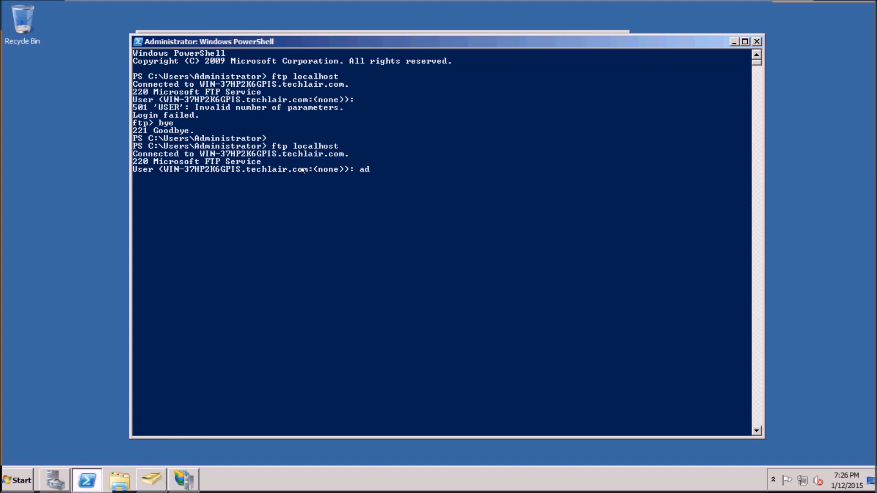
type("ministrato")
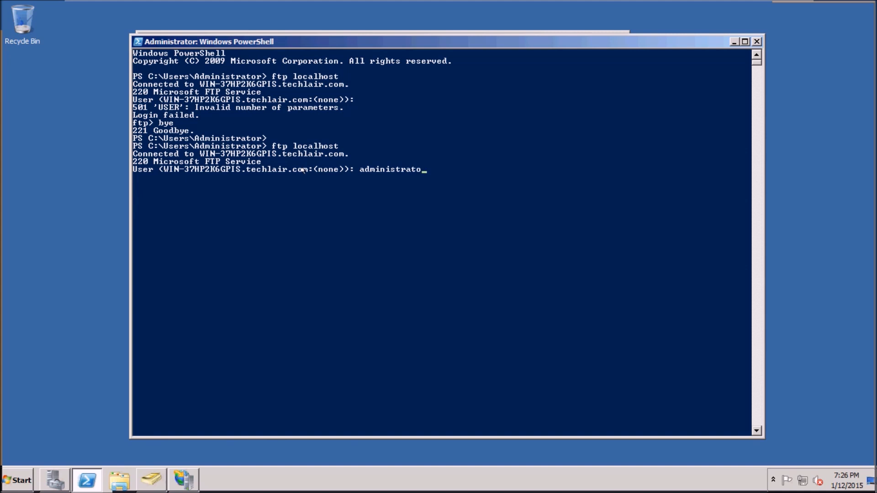
key("enter")
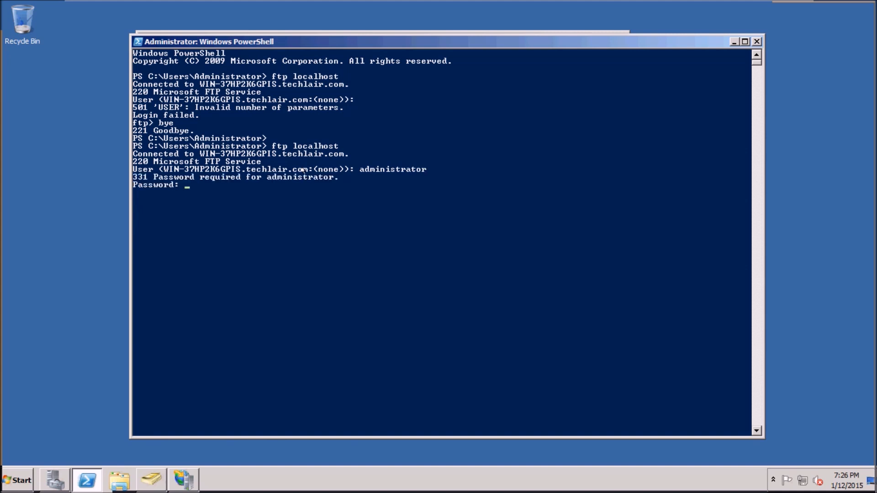
key("Enter")
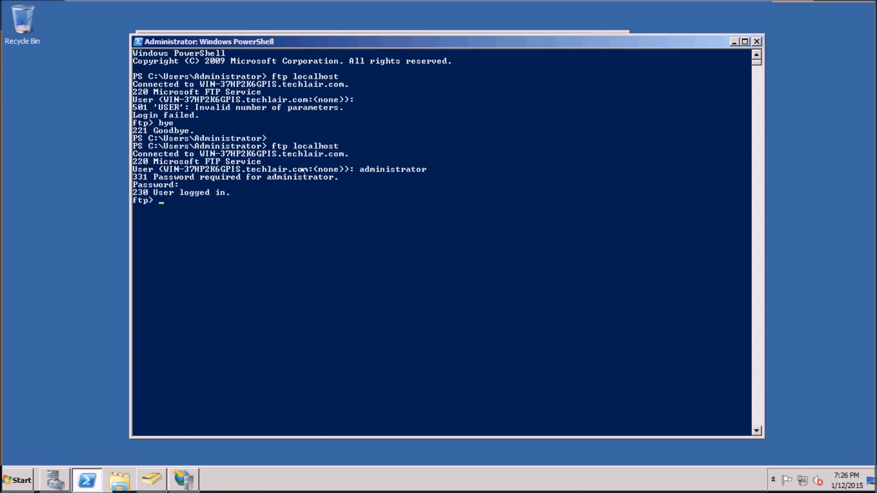
Step: Try cd in the FTP session, then close it with bye
type("cd")
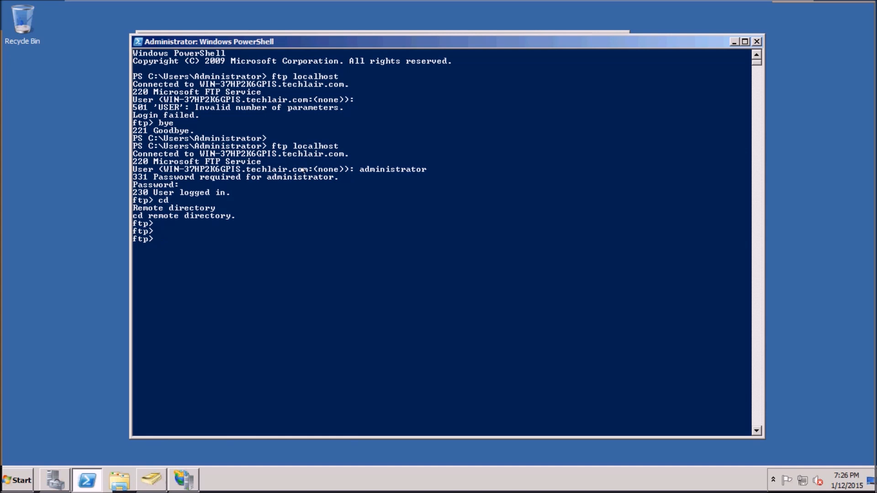
type("bye")
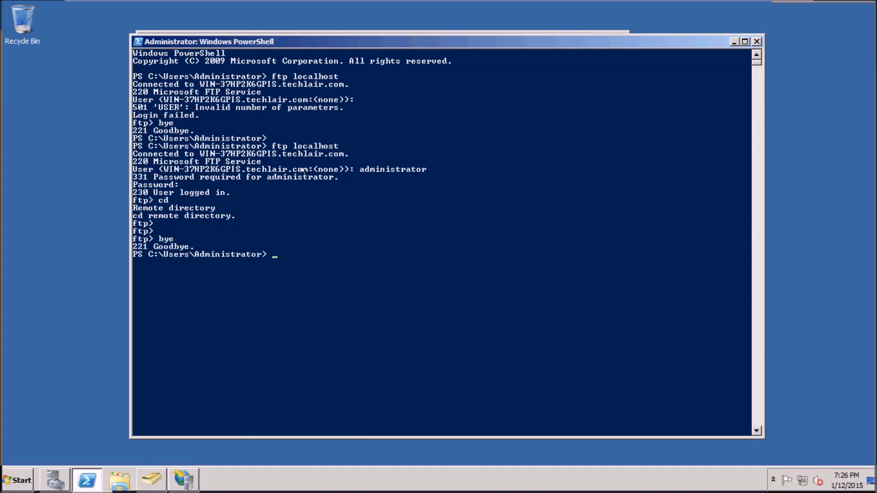